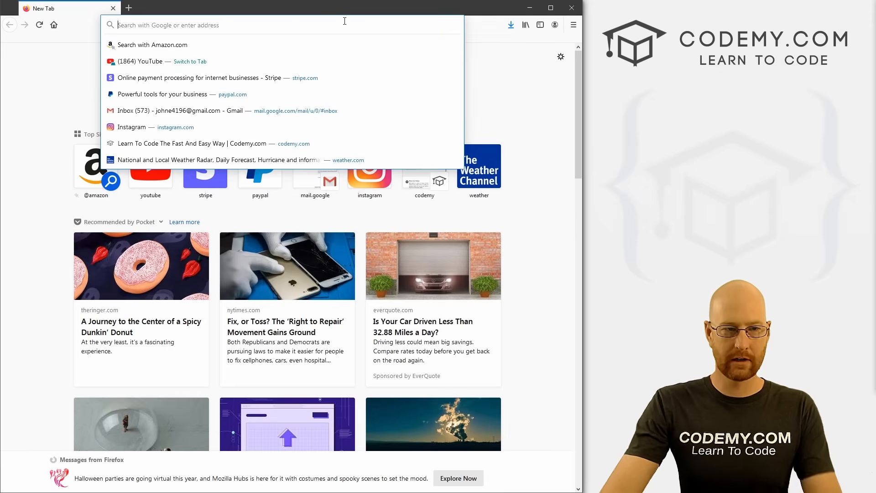
Search 'kivy' and open the Kivy docs' Getting Started > Installation guide.
{"action": "type", "text": "kivy.org/doc/stable/"}
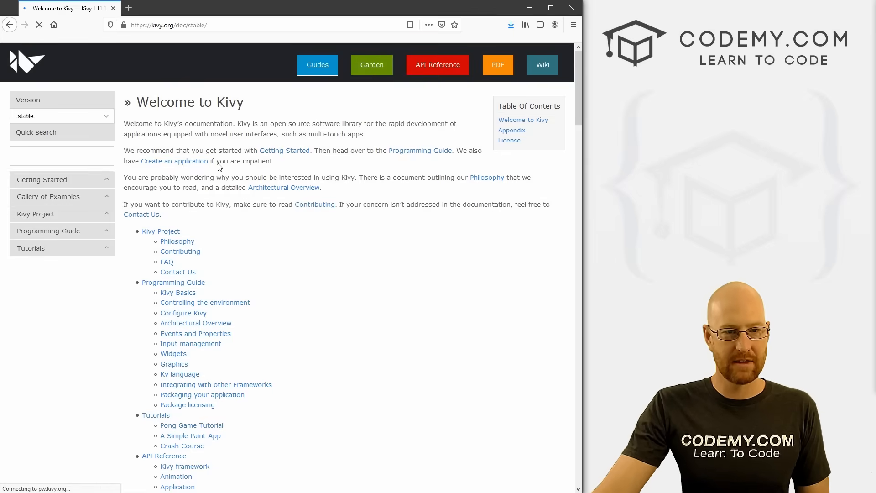
{"action": "left_click", "coordinate": [285, 150]}
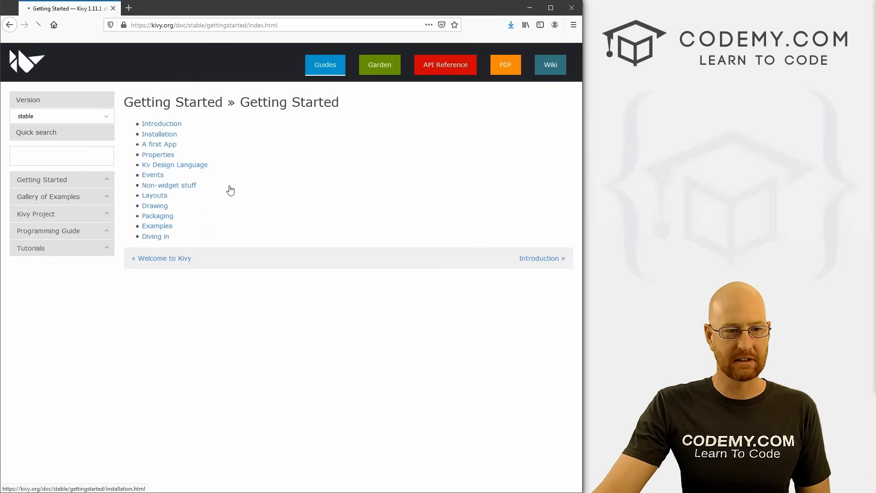
{"action": "left_click", "coordinate": [159, 133]}
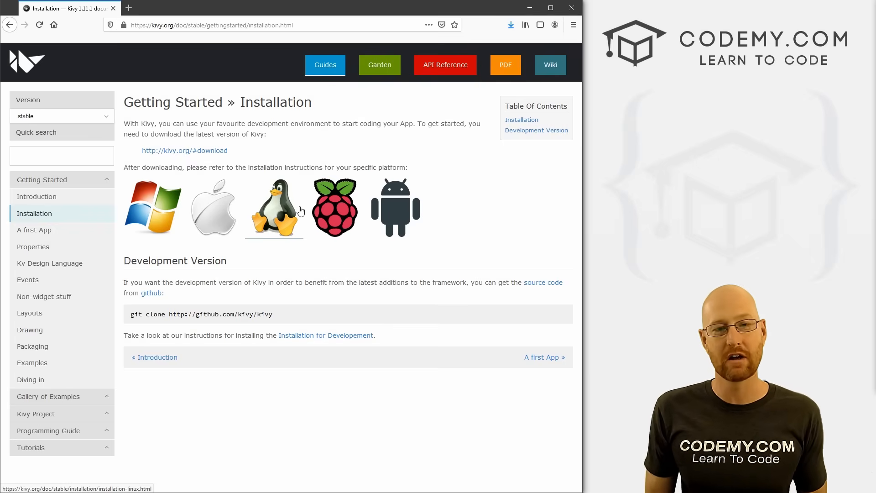
{"action": "mouse_move", "coordinate": [186, 230]}
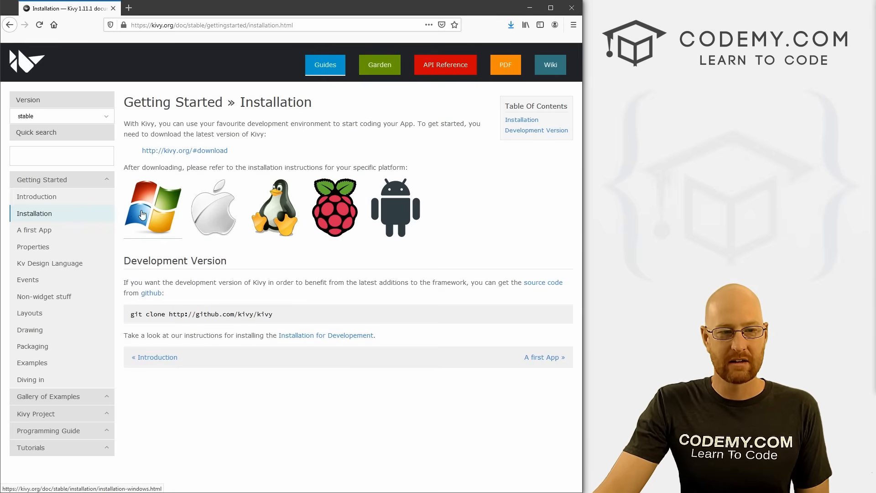
{"action": "mouse_move", "coordinate": [406, 216]}
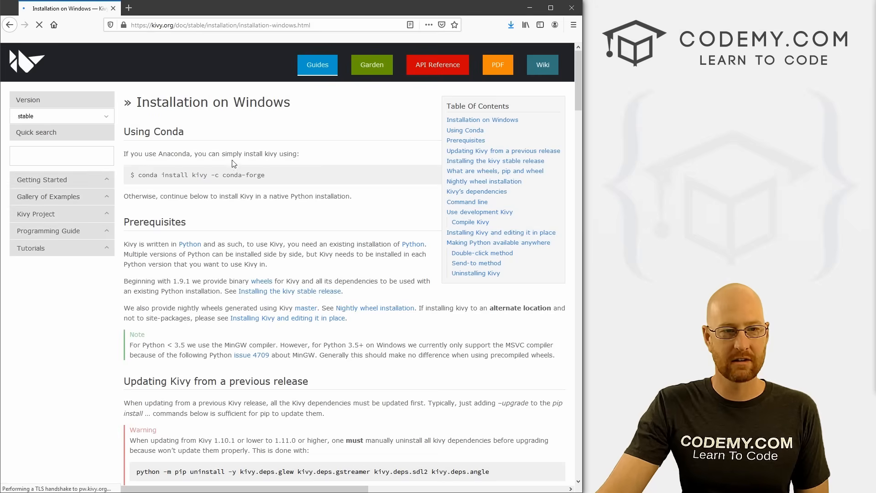
{"action": "key", "text": "ctrl+a"}
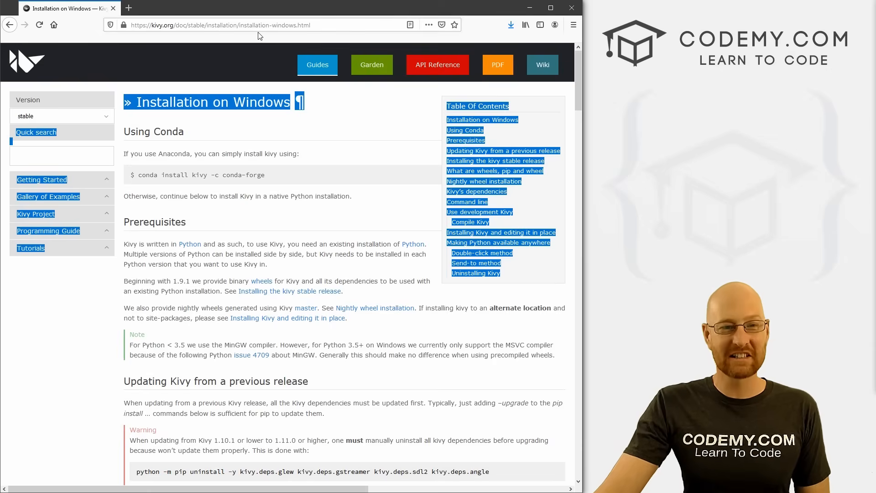
{"action": "left_click", "coordinate": [300, 179]}
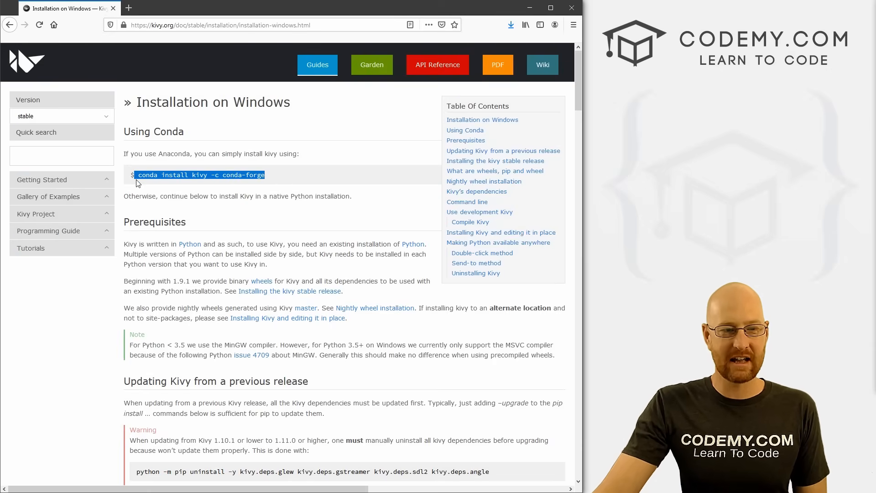
{"action": "scroll", "scroll_direction": "down", "scroll_amount": 3}
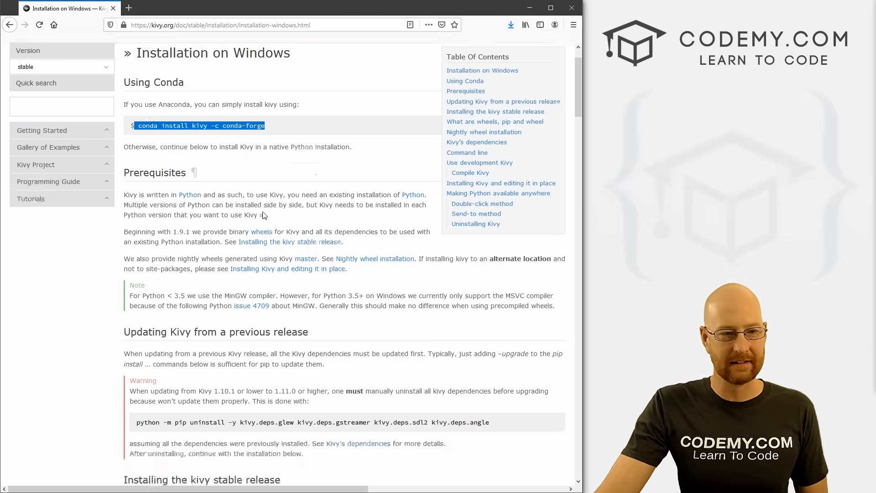
{"action": "scroll", "scroll_direction": "down", "scroll_amount": 3}
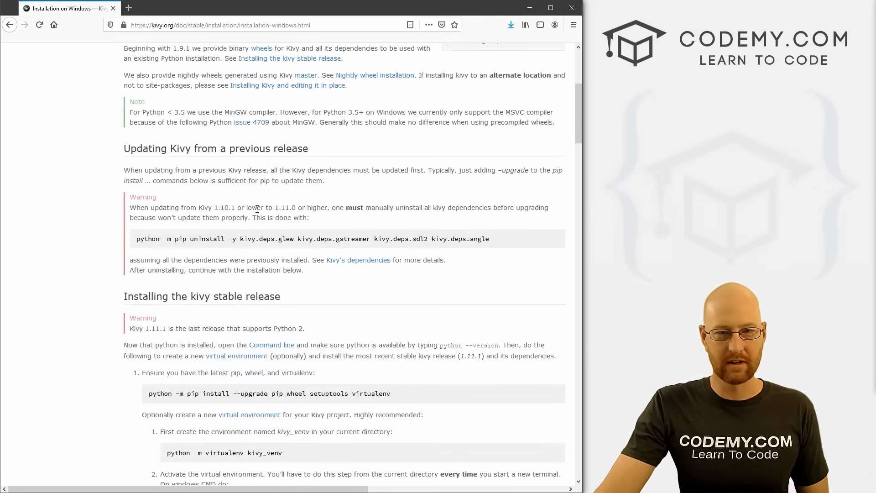
{"action": "mouse_move", "coordinate": [251, 199]}
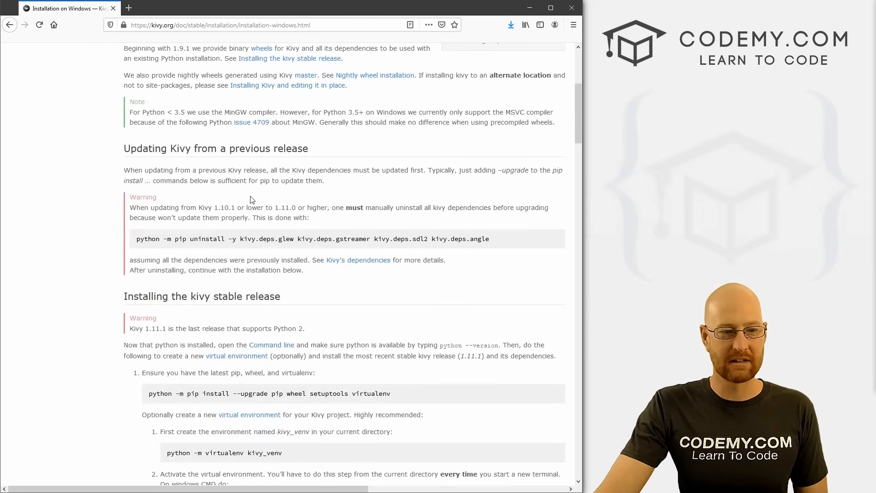
{"action": "scroll", "scroll_direction": "down", "scroll_amount": 3}
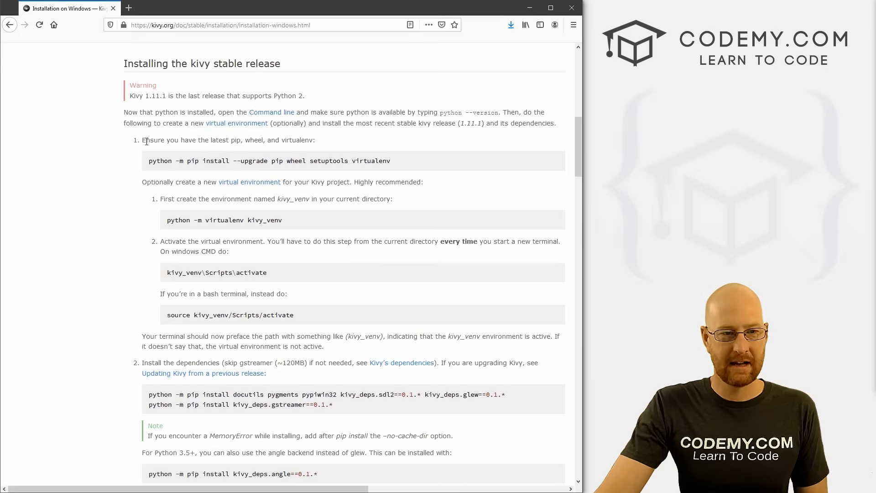
{"action": "left_click_drag", "start_coordinate": [147, 140], "coordinate": [314, 140]}
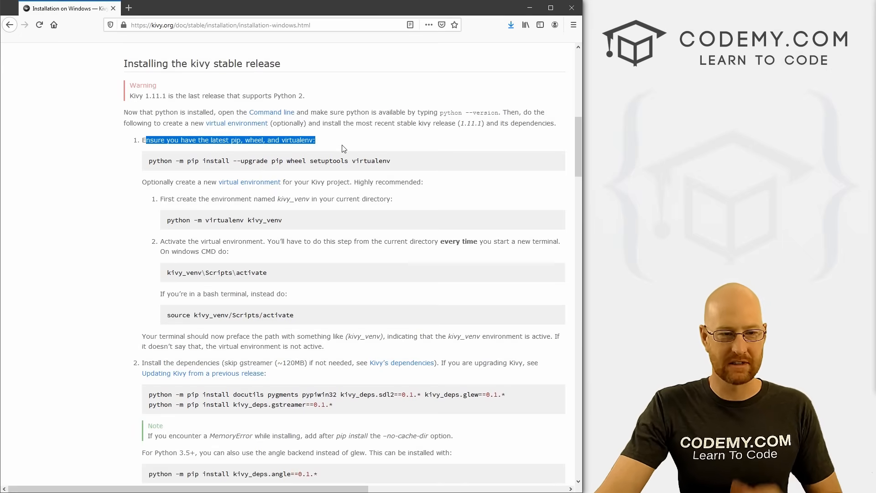
{"action": "scroll", "scroll_direction": "down", "scroll_amount": 3}
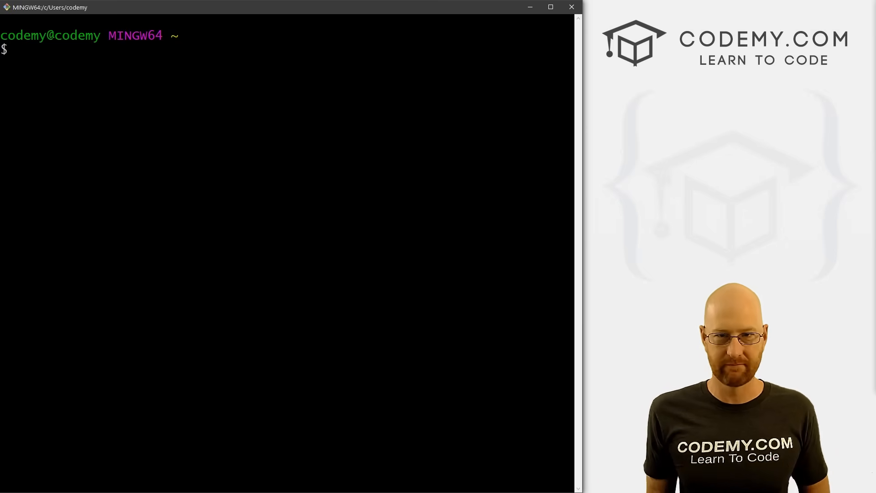
Run mkdir /c/kivygui, then cd into /c/kivygui in Git Bash.
{"action": "type", "text": "m"}
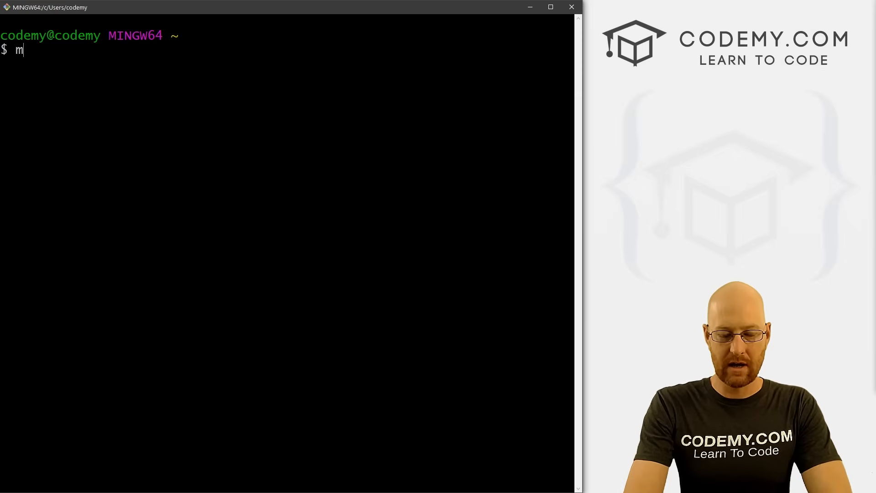
{"action": "type", "text": "kdir /c/"}
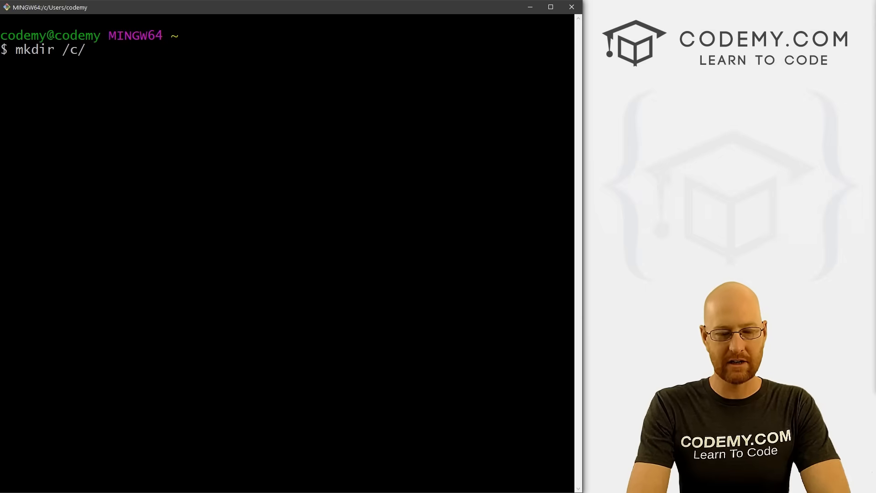
{"action": "type", "text": "kiv"}
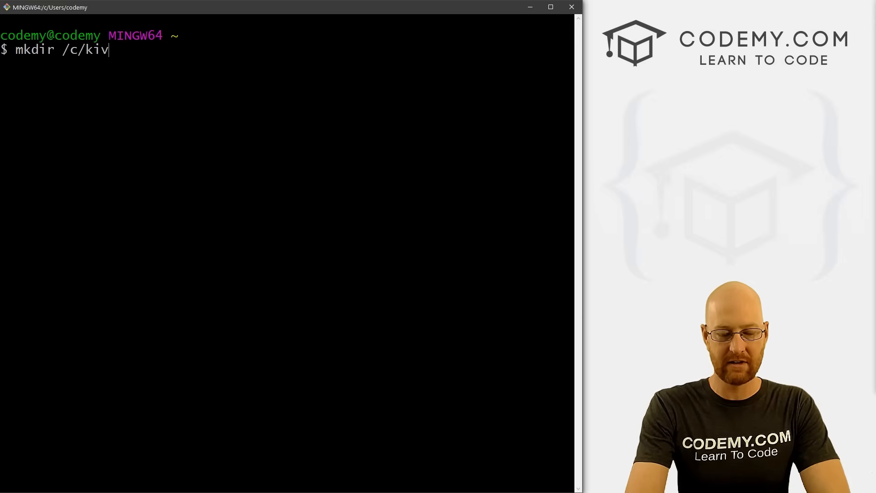
{"action": "type", "text": "ygui"}
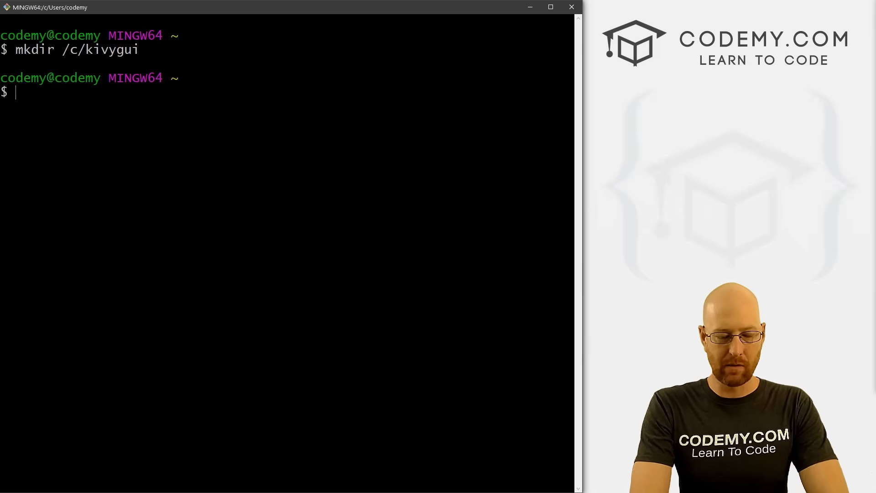
{"action": "type", "text": "cd"}
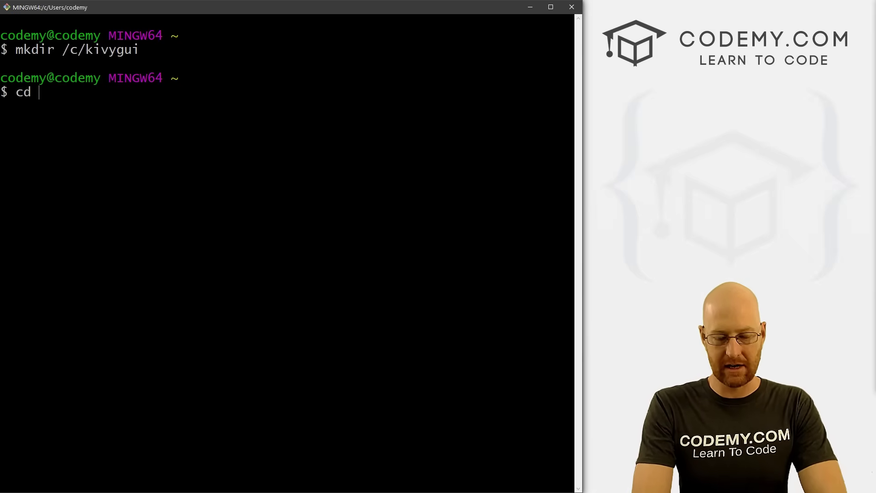
{"action": "type", "text": "/c/kiv"}
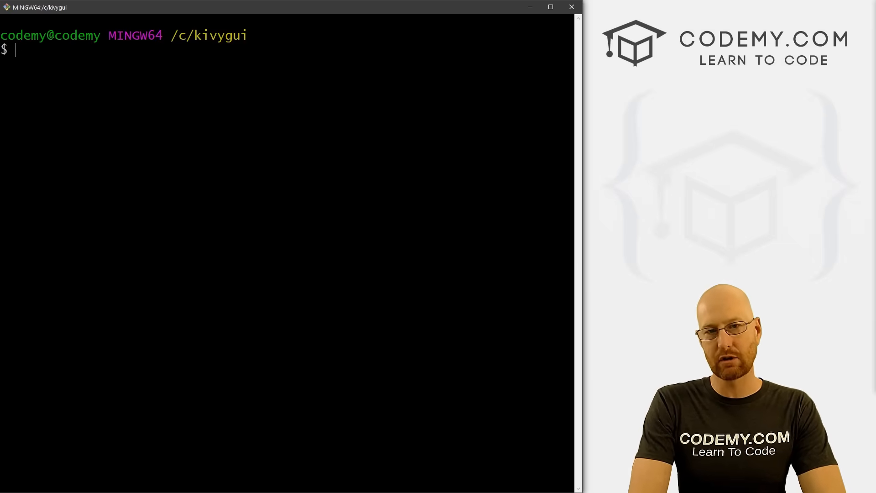
Create the 'virt' environment with python -m venv, check with ls, then activate it.
{"action": "type", "text": "python"}
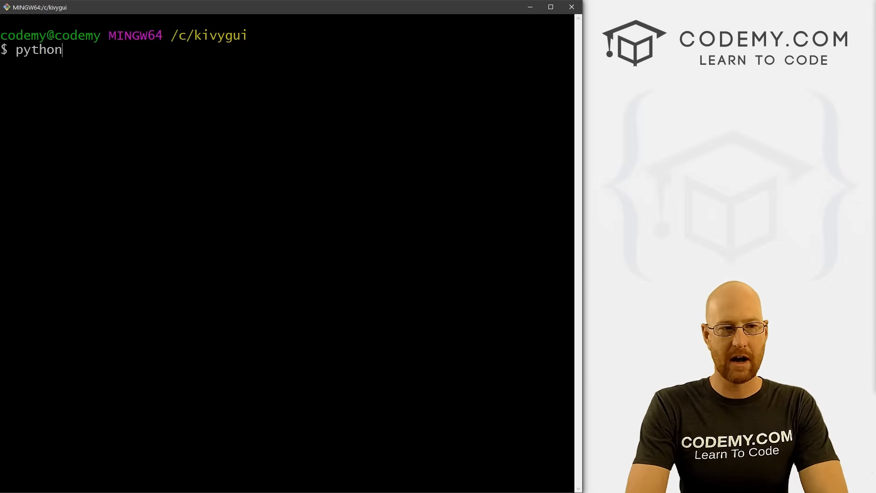
{"action": "type", "text": "-m"}
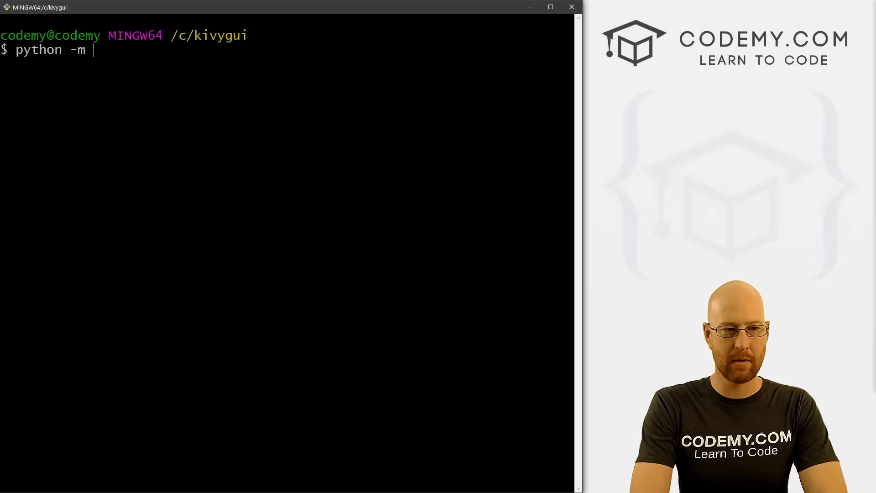
{"action": "type", "text": "venv"}
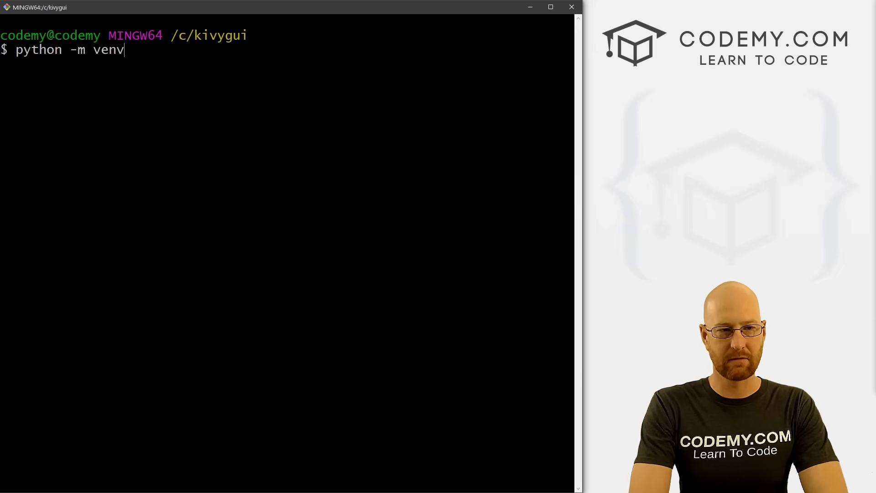
{"action": "type", "text": "vi"}
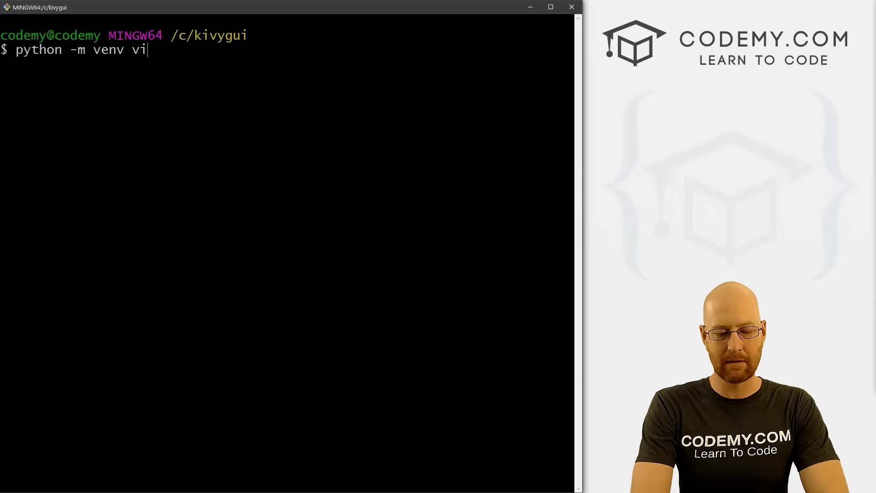
{"action": "type", "text": "rt"}
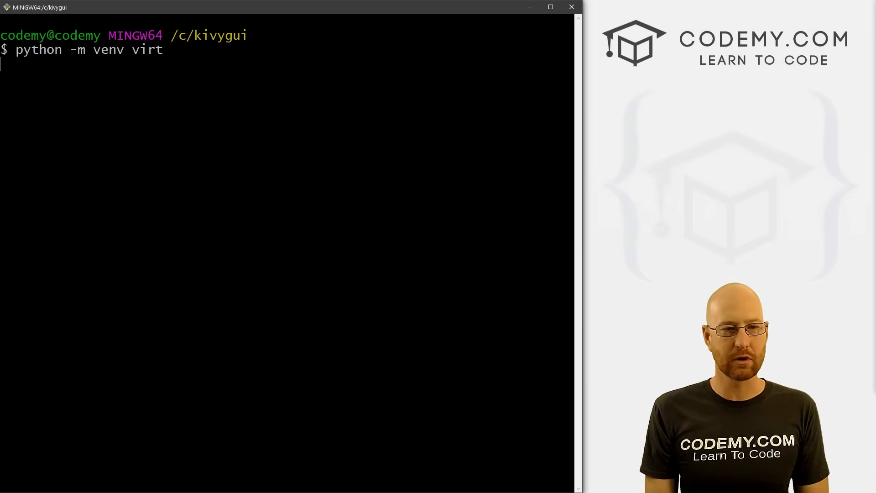
{"action": "type", "text": "ls"}
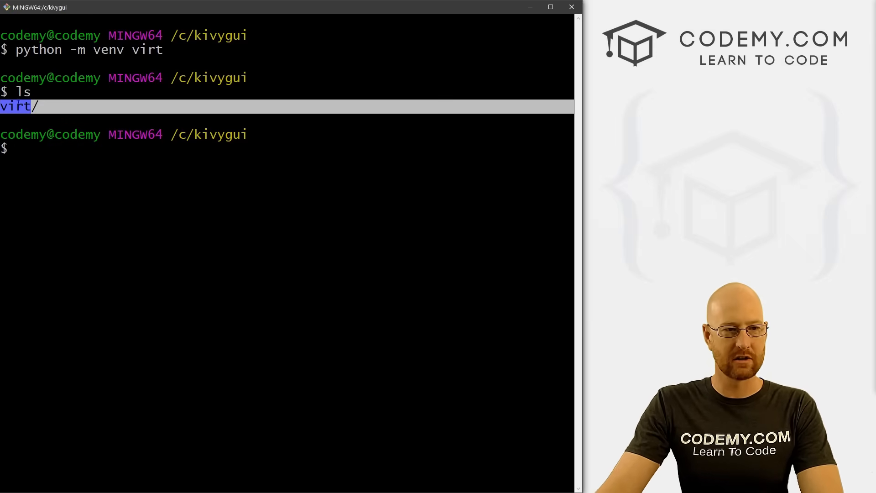
{"action": "type", "text": "source virt/"}
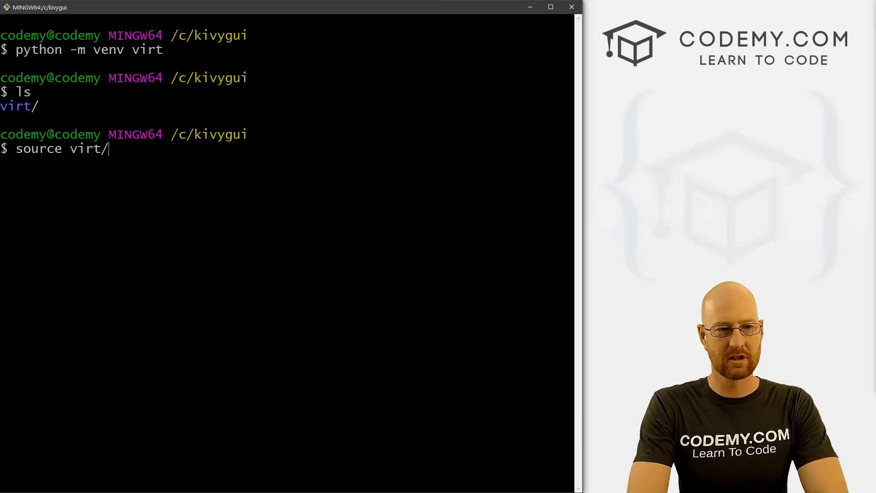
{"action": "type", "text": "Scripts/activate"}
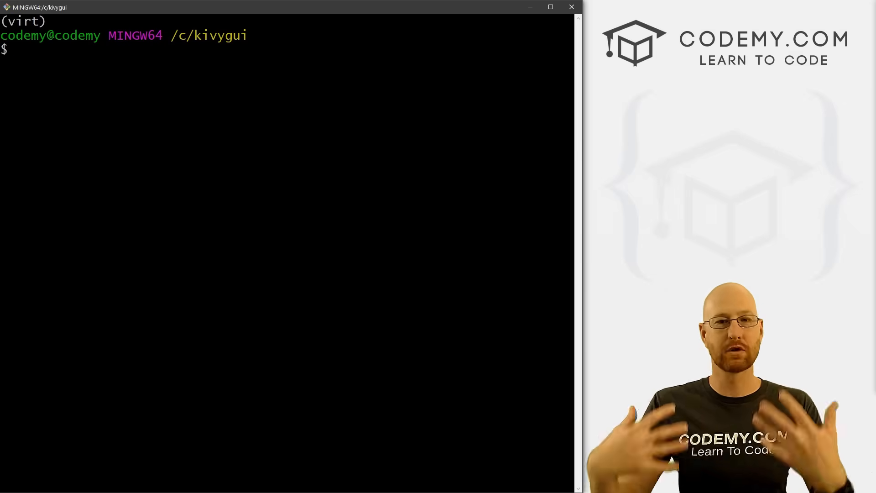
Run pip freeze to show the empty virt environment, then clear the terminal.
{"action": "type", "text": "p"}
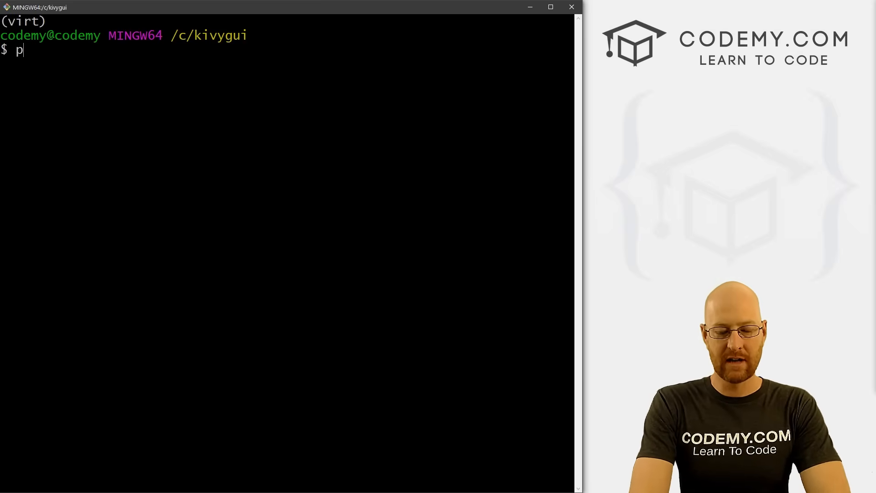
{"action": "type", "text": "ip freeze"}
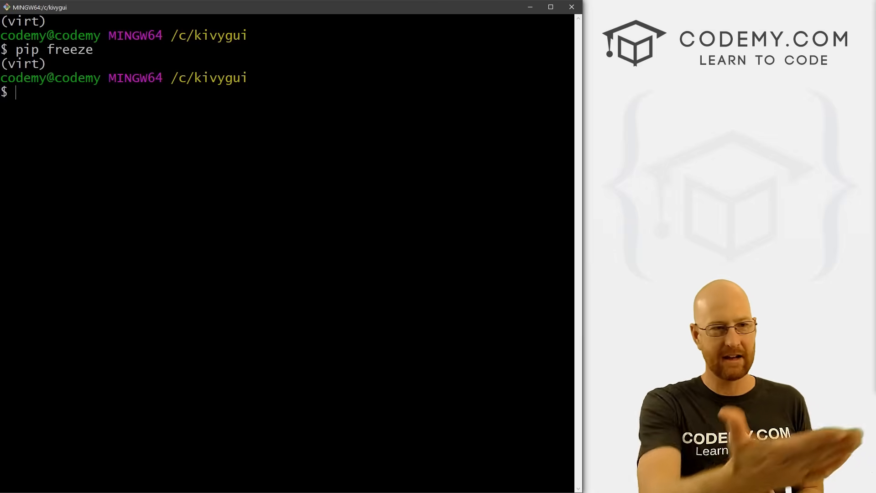
{"action": "type", "text": "cle"}
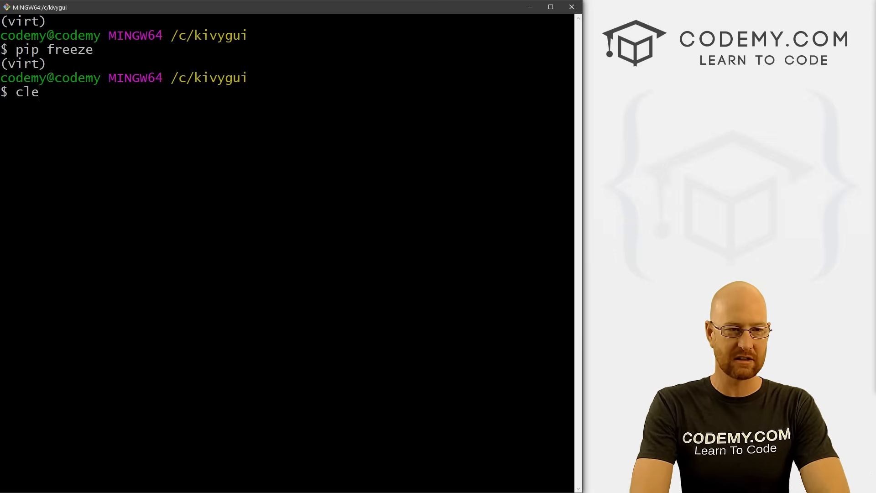
{"action": "key", "text": "Enter"}
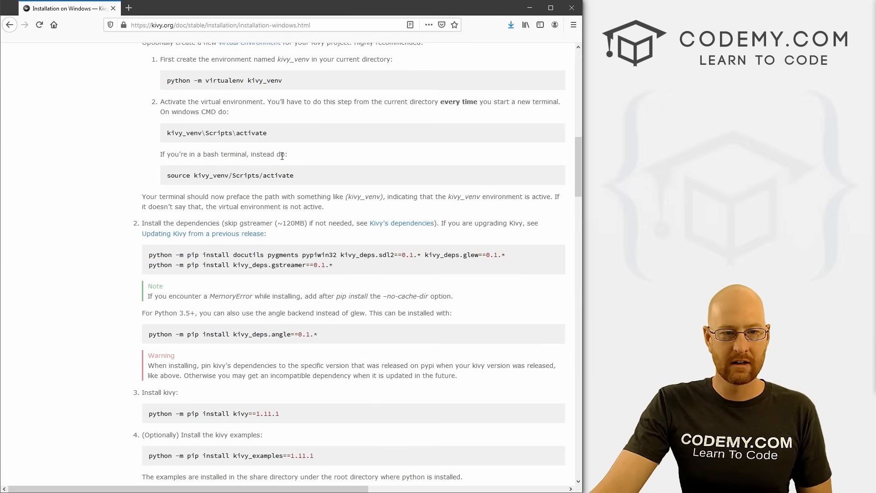
Highlight the activation steps and gstreamer note, then paste the install command into Git Bash.
{"action": "left_click_drag", "start_coordinate": [166, 80], "coordinate": [293, 175]}
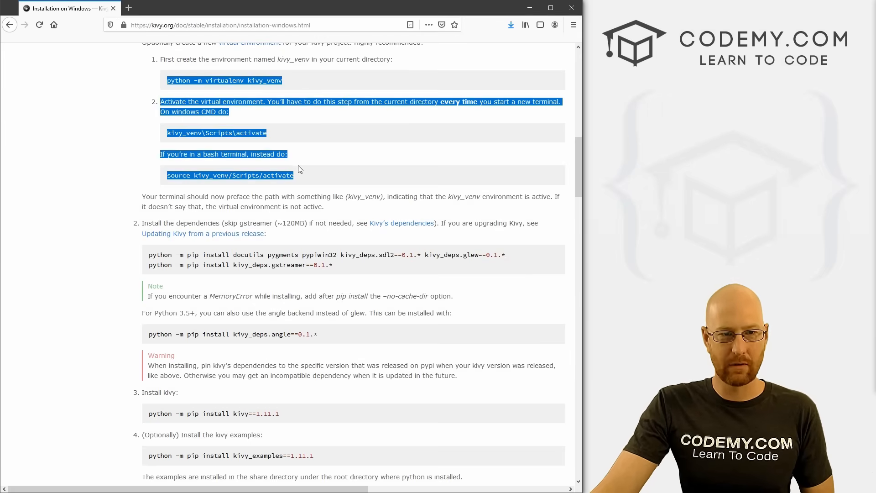
{"action": "left_click", "coordinate": [283, 243]}
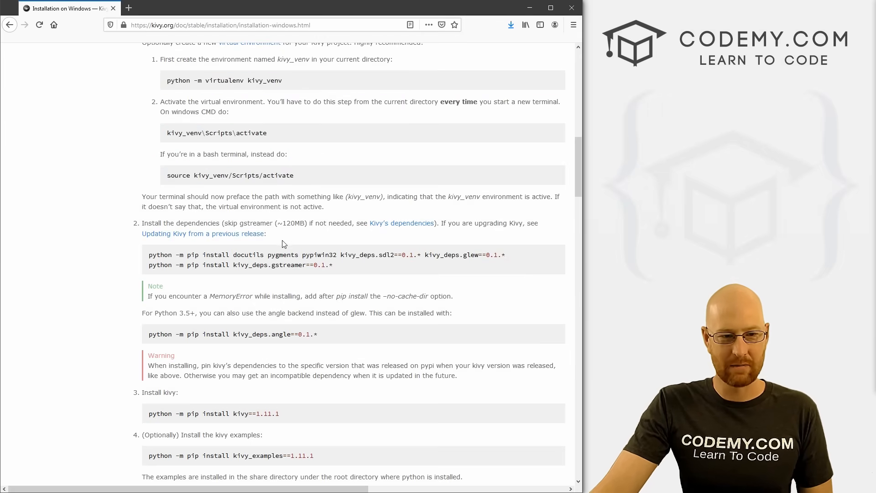
{"action": "scroll", "scroll_direction": "down", "scroll_amount": 3}
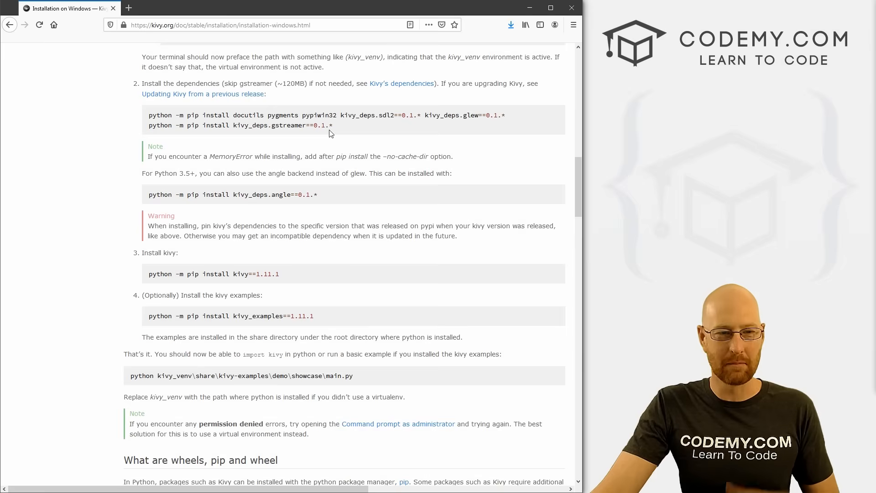
{"action": "scroll", "scroll_direction": "up", "scroll_amount": 3}
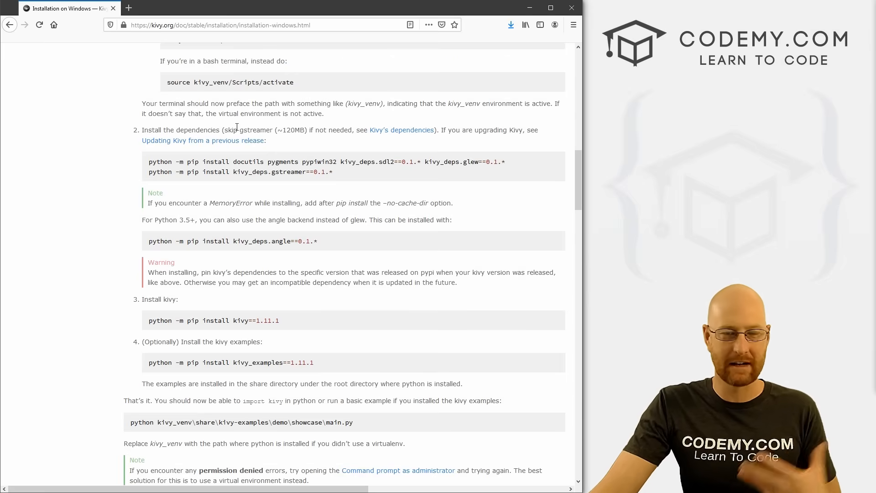
{"action": "left_click_drag", "start_coordinate": [160, 129], "coordinate": [268, 130]}
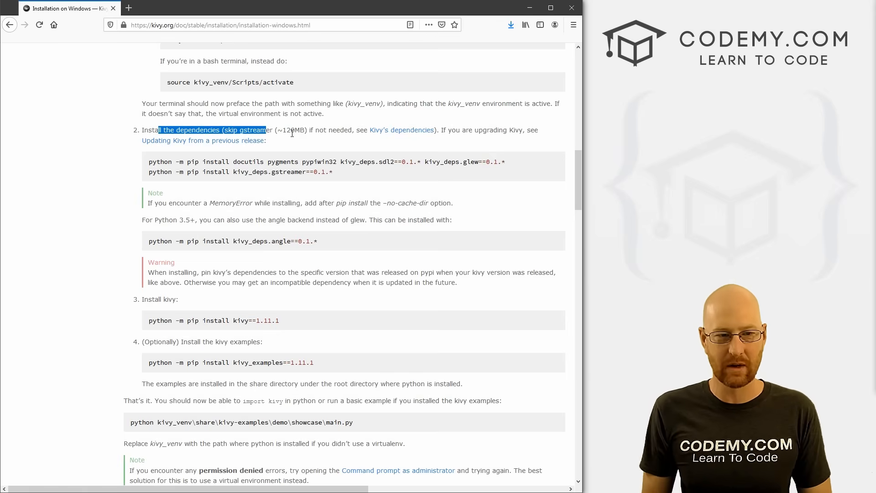
{"action": "mouse_move", "coordinate": [510, 164]}
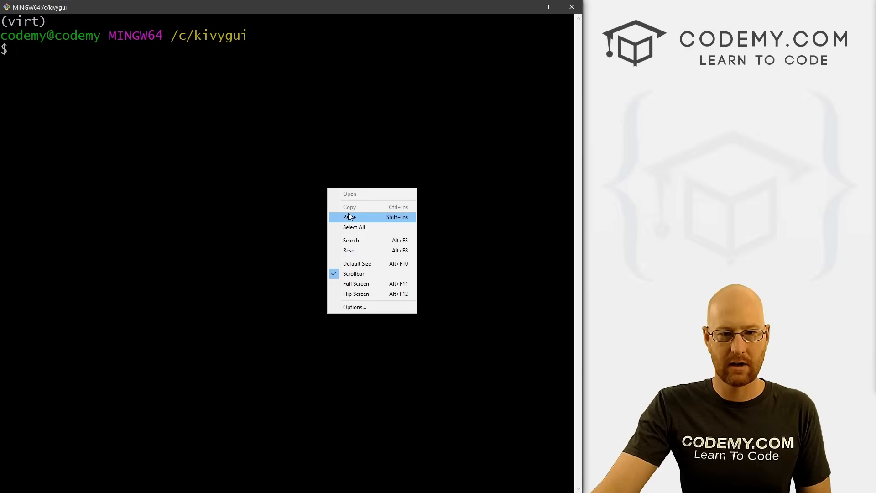
{"action": "left_click", "coordinate": [350, 216]}
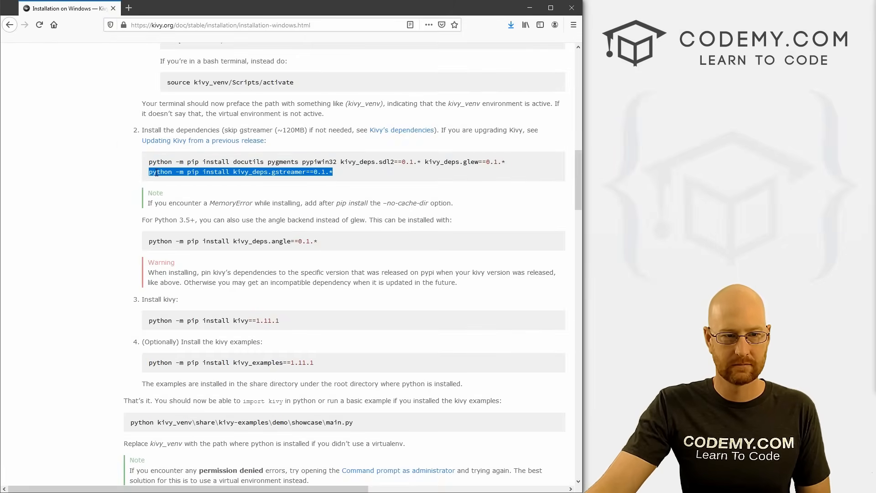
{"action": "mouse_move", "coordinate": [133, 224]}
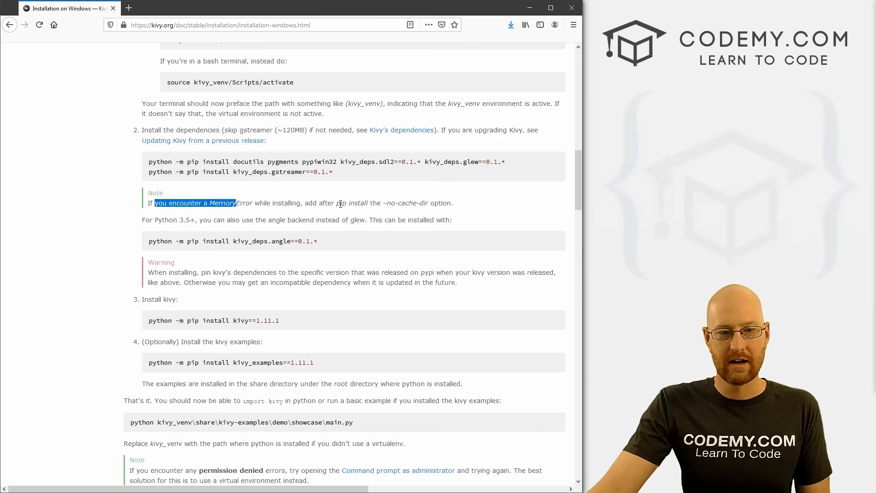
Highlight the MemoryError and Python 3.5+ notes, then select the gstreamer dependency command.
{"action": "left_click_drag", "start_coordinate": [385, 203], "coordinate": [408, 202]}
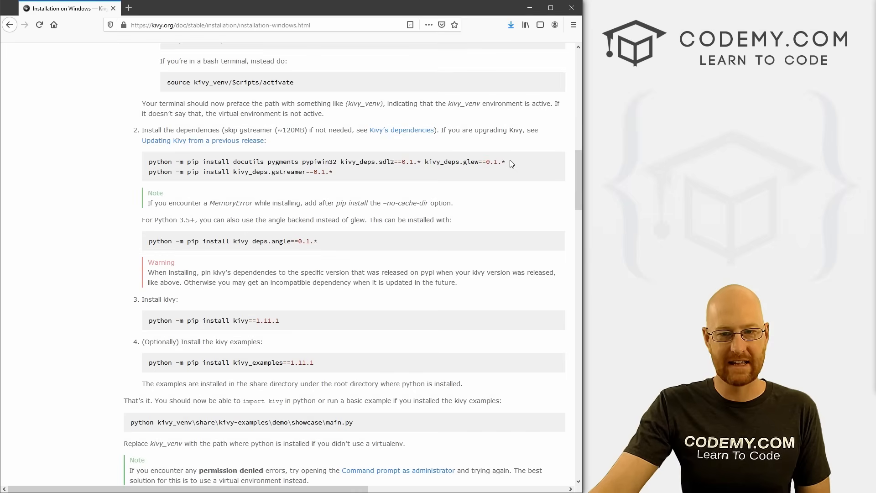
{"action": "mouse_move", "coordinate": [421, 204]}
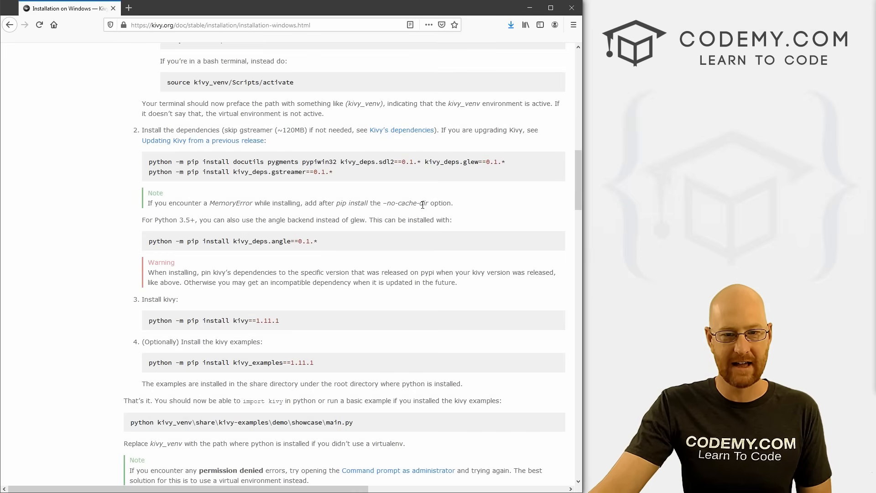
{"action": "left_click_drag", "start_coordinate": [370, 202], "coordinate": [423, 202]}
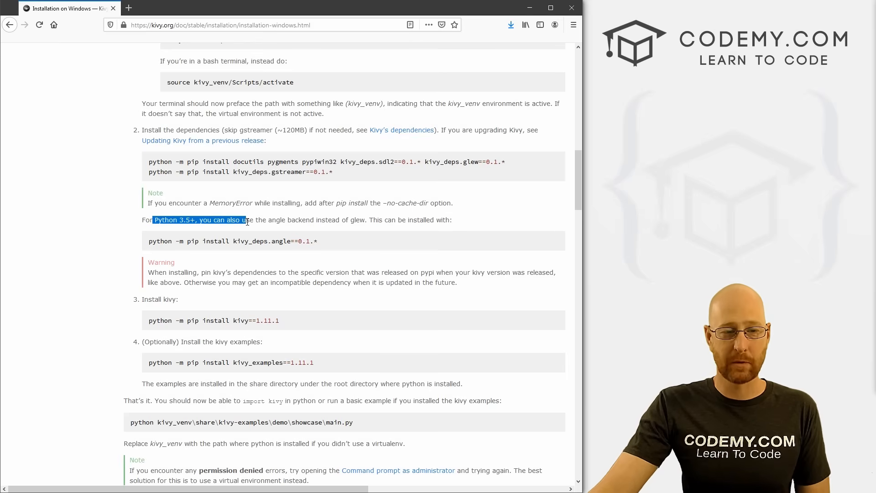
{"action": "mouse_move", "coordinate": [340, 244]}
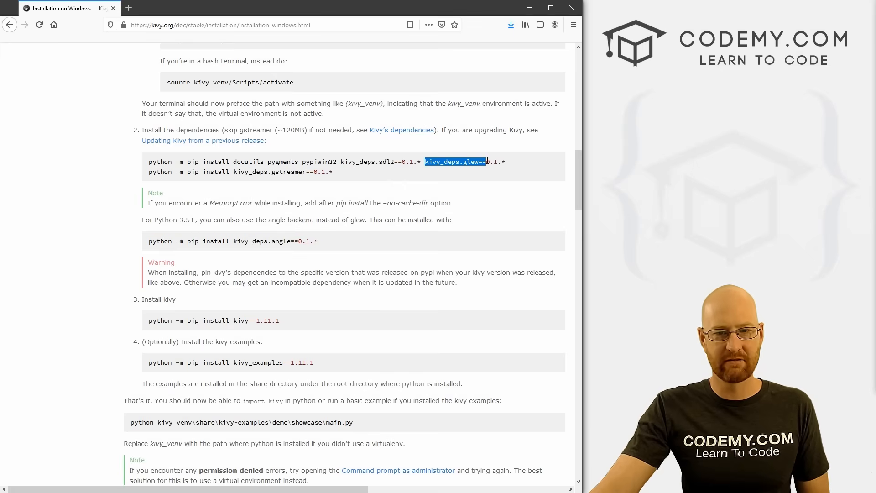
{"action": "left_click", "coordinate": [492, 161]}
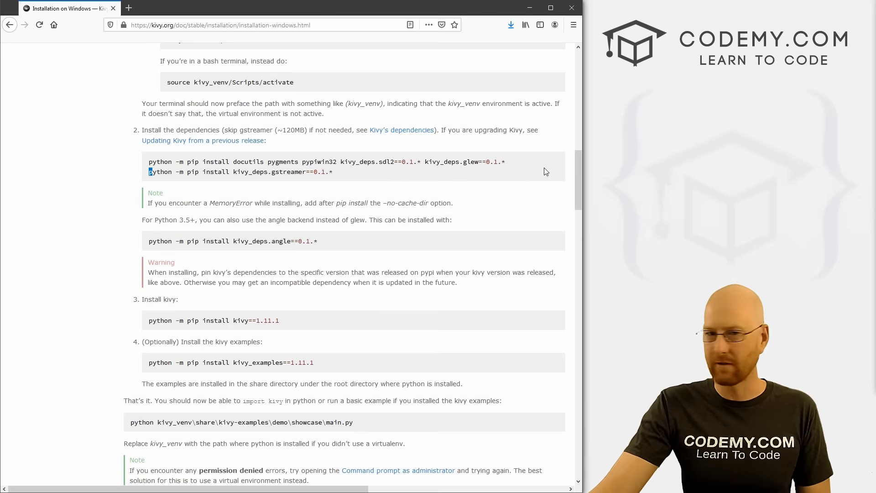
{"action": "left_click_drag", "start_coordinate": [150, 171], "coordinate": [332, 172]}
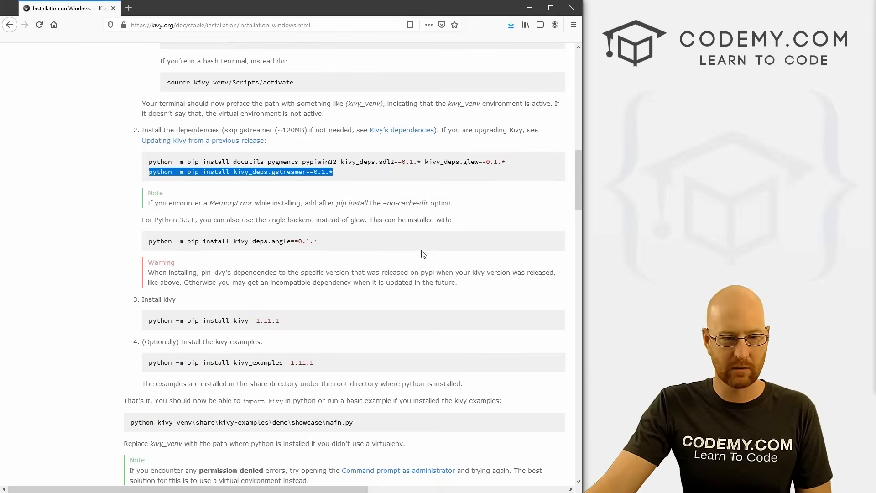
{"action": "scroll", "scroll_direction": "down", "scroll_amount": 3}
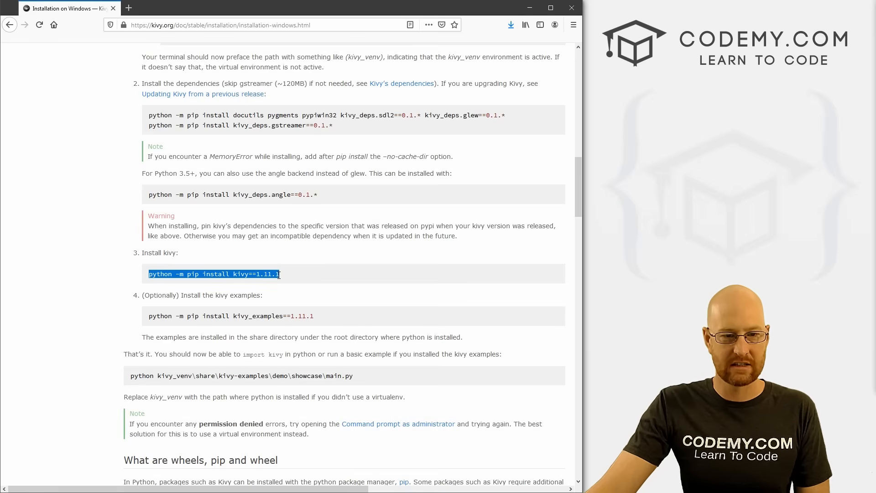
{"action": "mouse_move", "coordinate": [242, 286]}
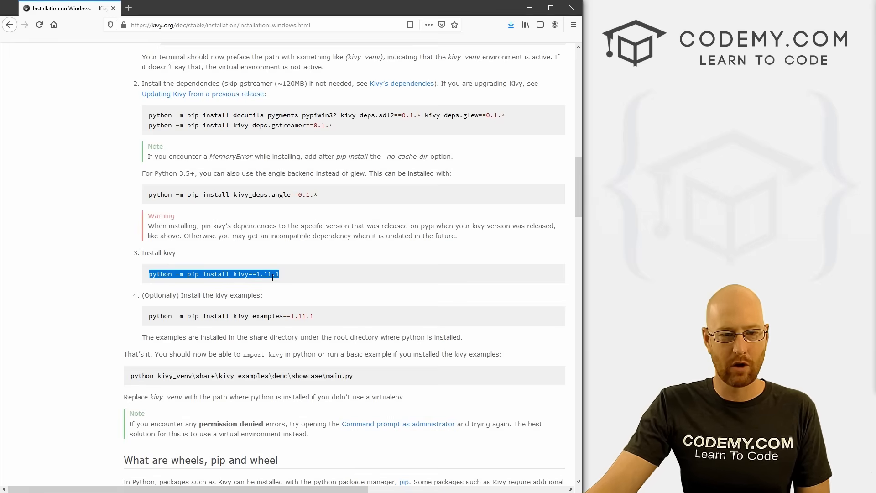
{"action": "mouse_move", "coordinate": [338, 266]}
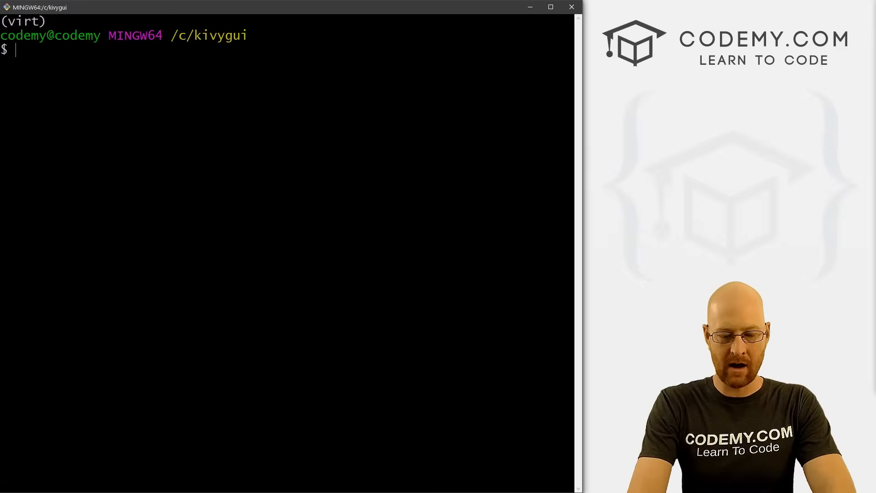
Run pip freeze to list Kivy 1.11.1 and kivy-deps, then highlight the showcase command.
{"action": "type", "text": "pip freeze"}
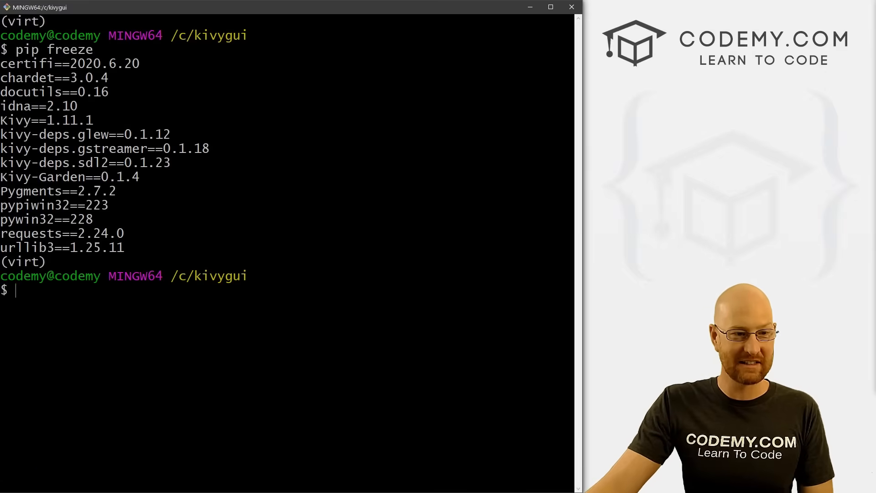
{"action": "left_click_drag", "start_coordinate": [5, 63], "coordinate": [123, 247]}
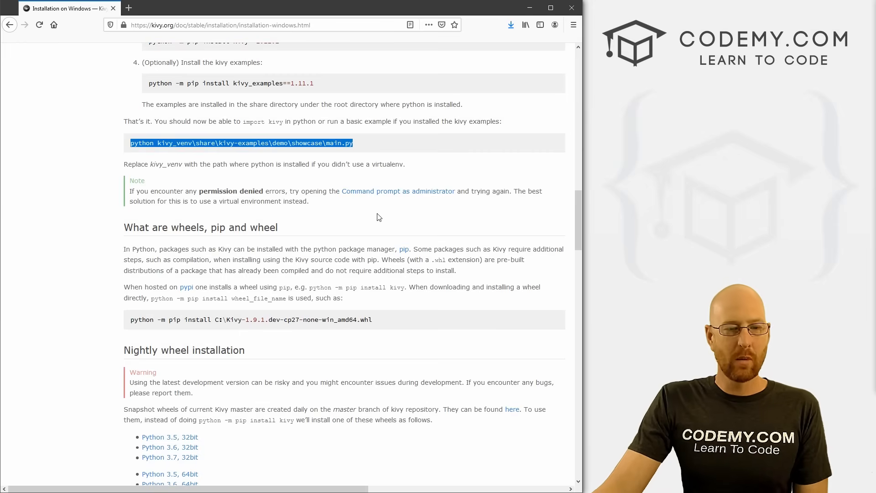
Scroll through the rest of the Kivy Windows installation guide in Firefox.
{"action": "scroll", "scroll_direction": "down", "scroll_amount": 3}
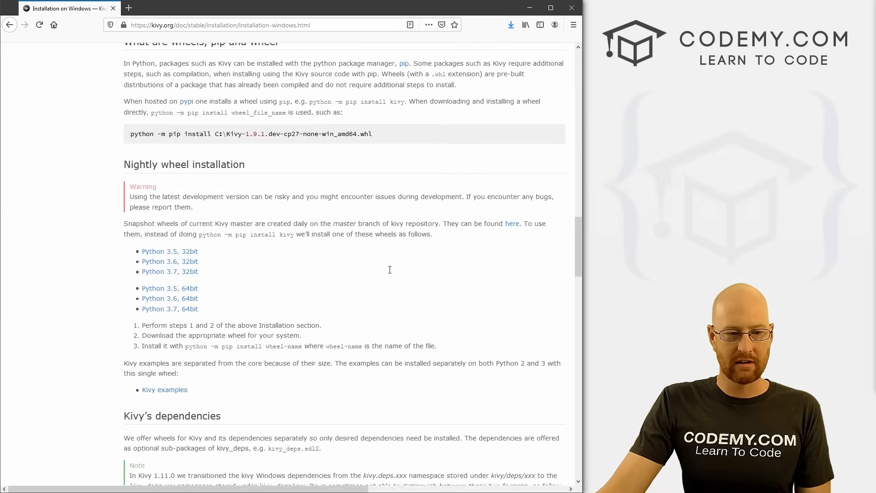
{"action": "scroll", "scroll_direction": "up", "scroll_amount": 3}
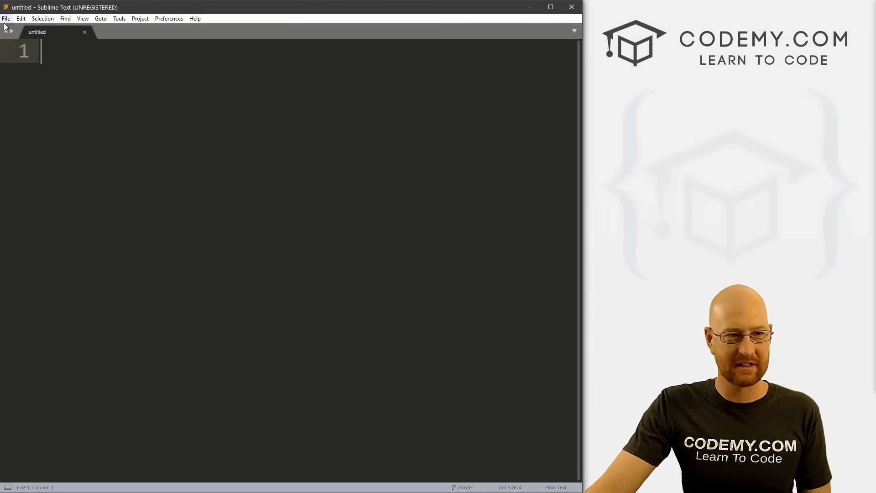
Save the blank file as hello.py in the C:\kivygui folder.
{"action": "left_click", "coordinate": [6, 19]}
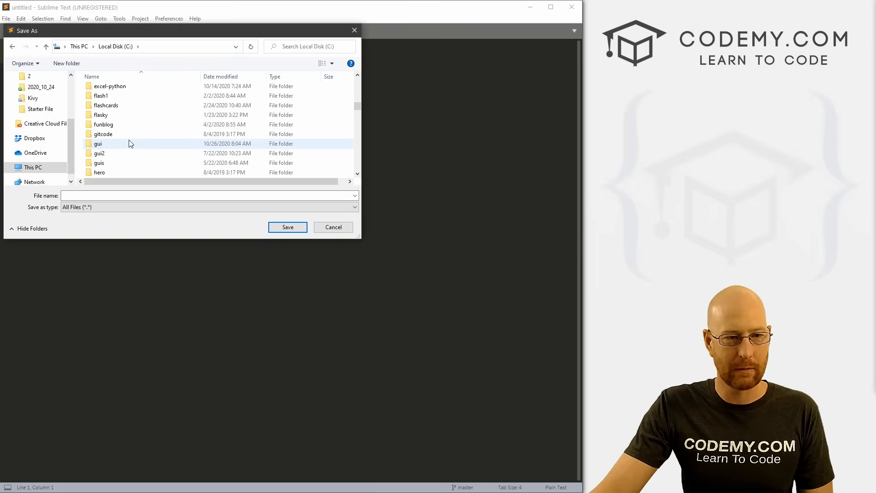
{"action": "scroll", "scroll_direction": "down", "scroll_amount": 3}
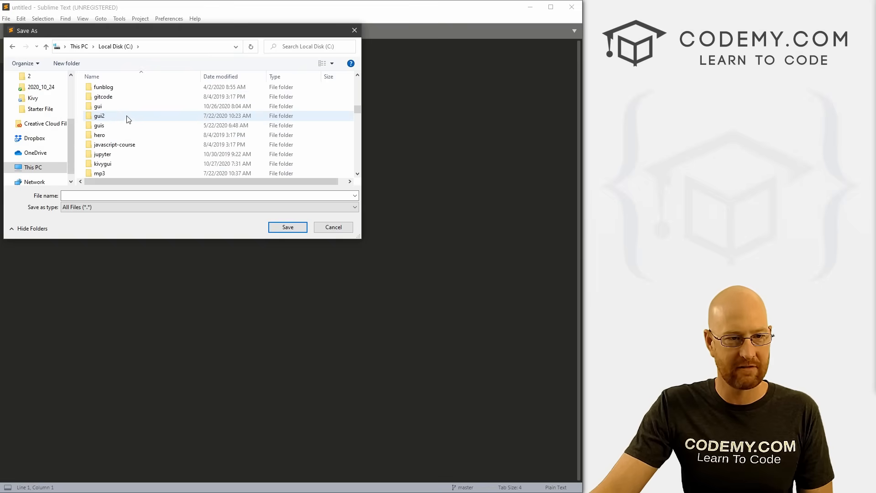
{"action": "double_click", "coordinate": [102, 163]}
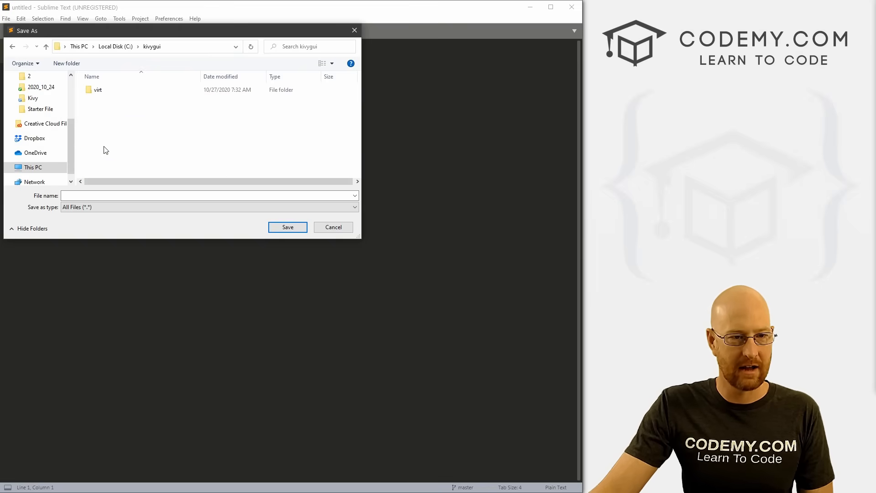
{"action": "type", "text": "h"}
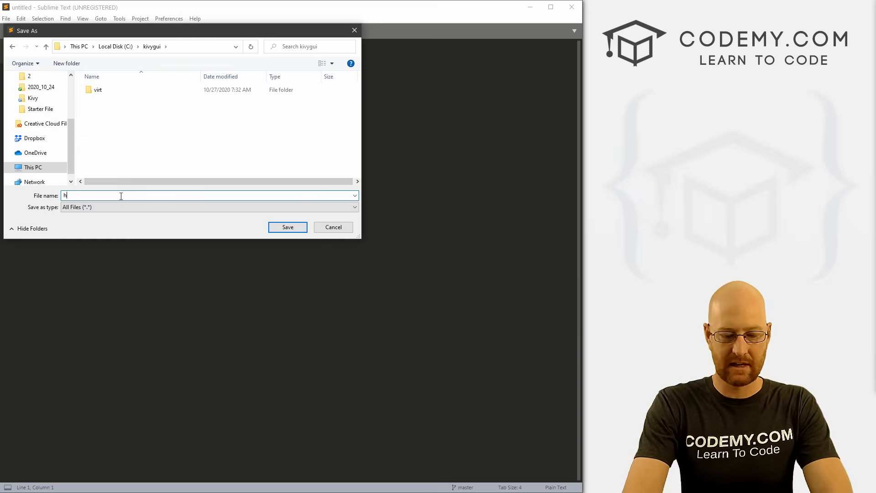
{"action": "type", "text": "ello."}
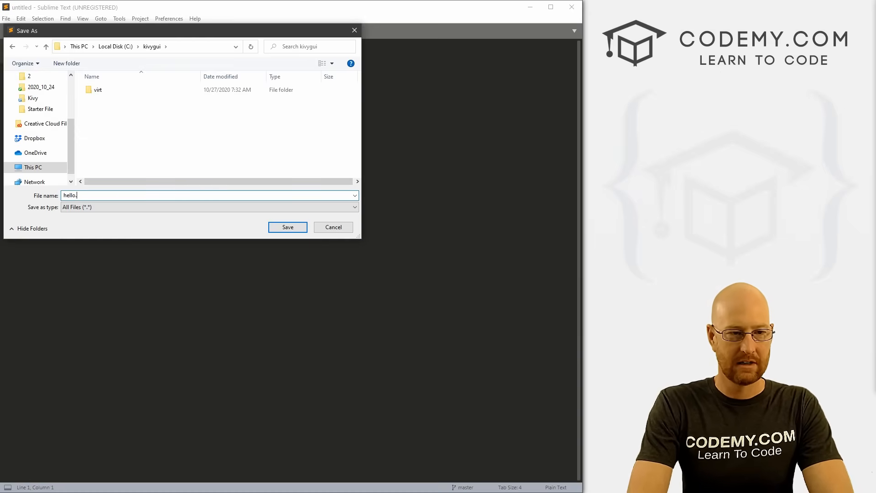
{"action": "left_click", "coordinate": [287, 227]}
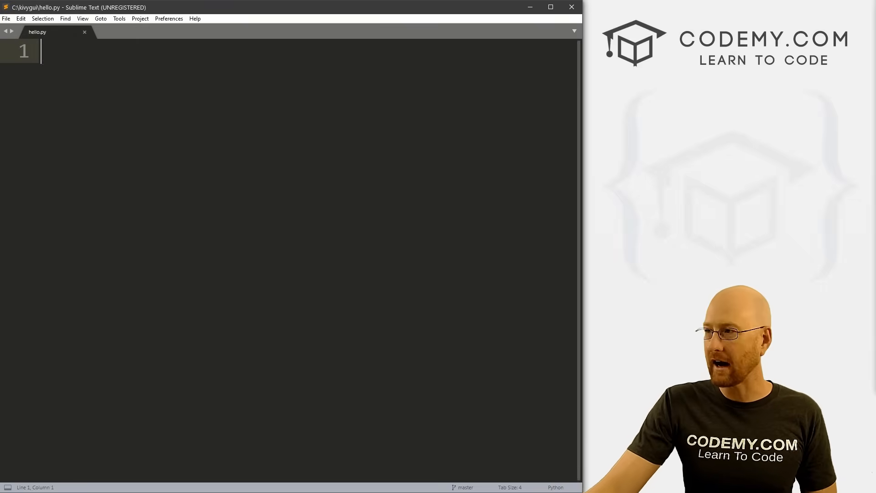
Type 'import kivy' and 'from kivy.app import App' at the top of hello.py.
{"action": "type", "text": "import"}
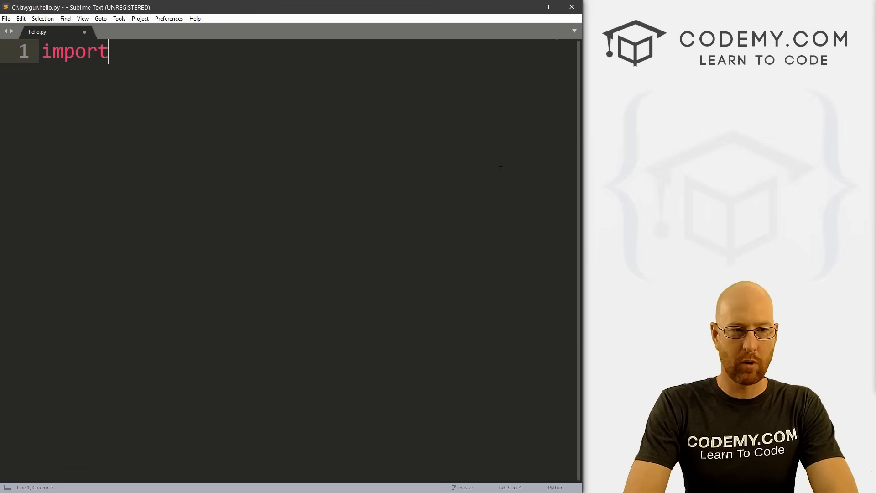
{"action": "type", "text": "kivy"}
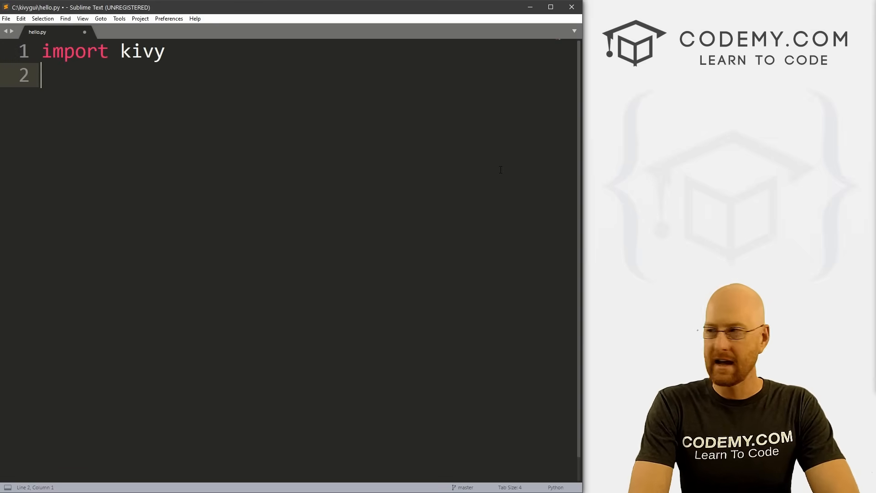
{"action": "type", "text": "from"}
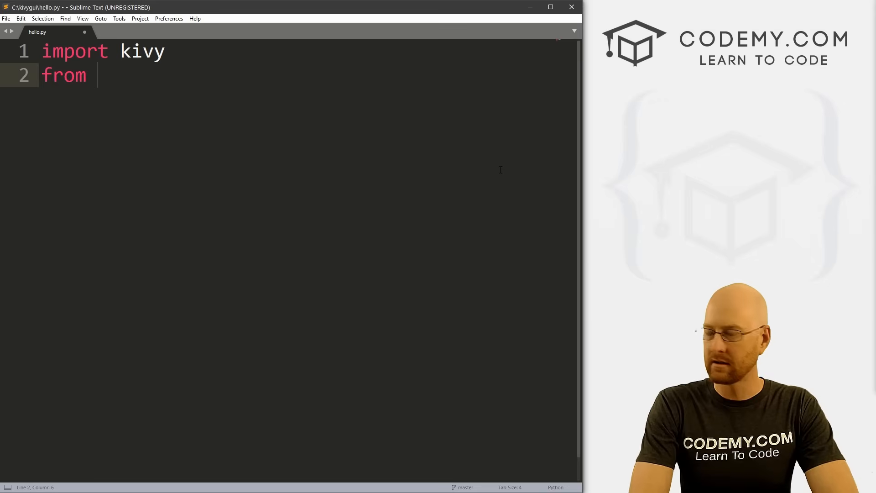
{"action": "type", "text": "kivy.add"}
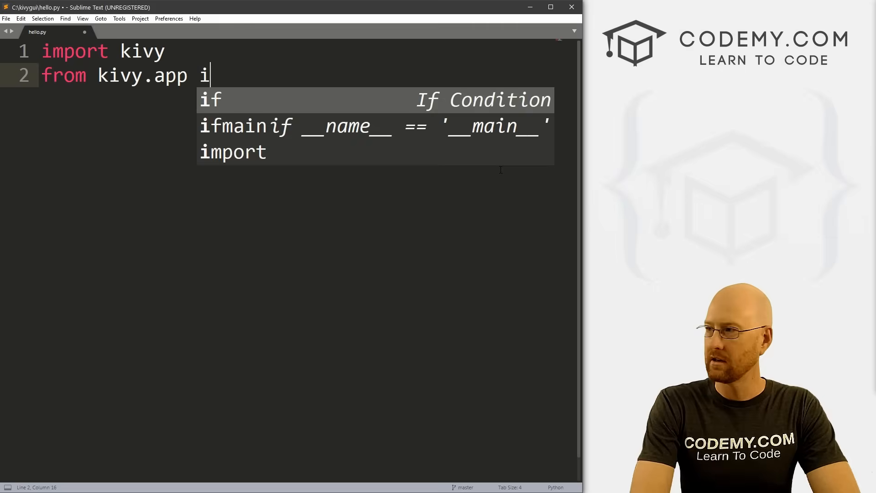
{"action": "type", "text": "mport app"}
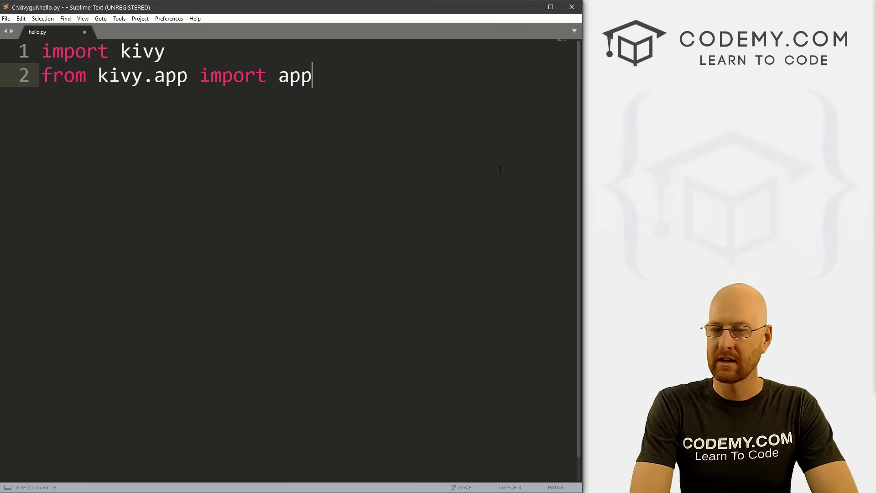
{"action": "key", "text": "Enter"}
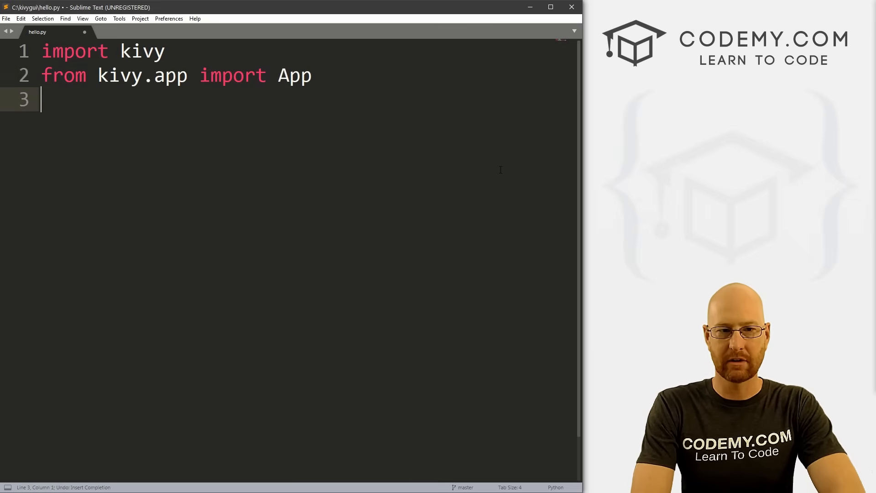
Add 'from kivy.uix.label import Label' followed by blank lines for the class.
{"action": "type", "text": "f"}
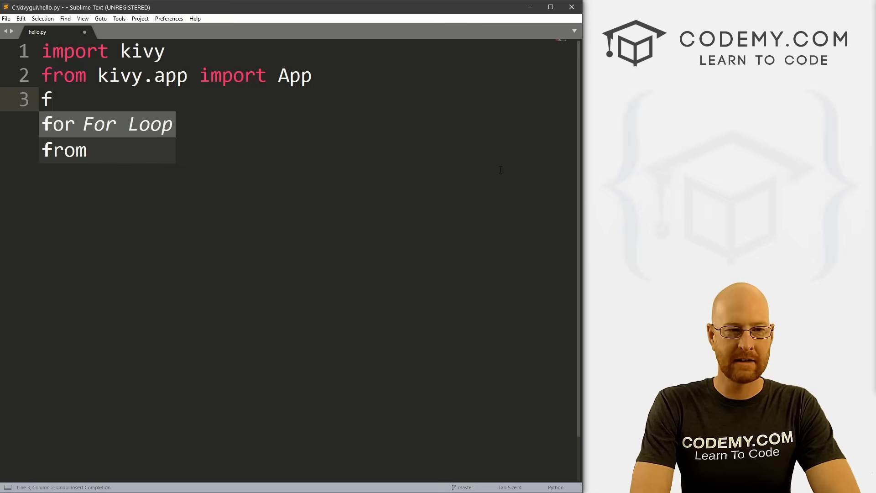
{"action": "type", "text": "rom kiv"}
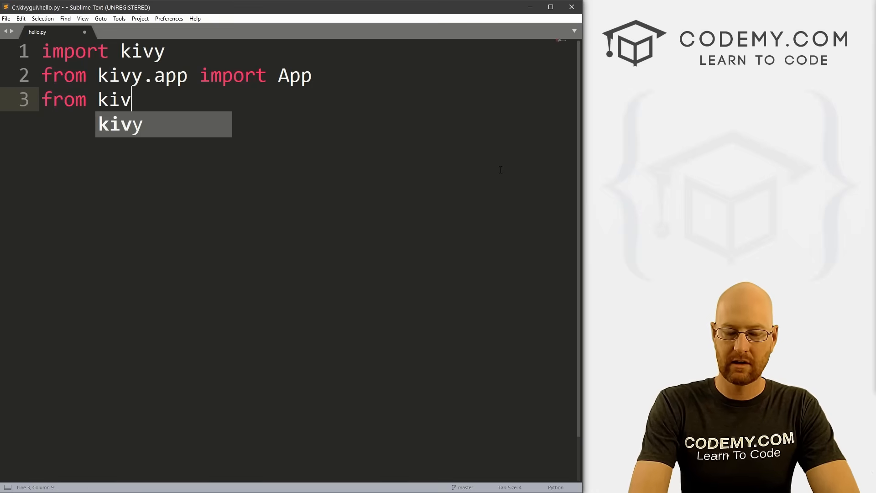
{"action": "type", "text": "y.uix."}
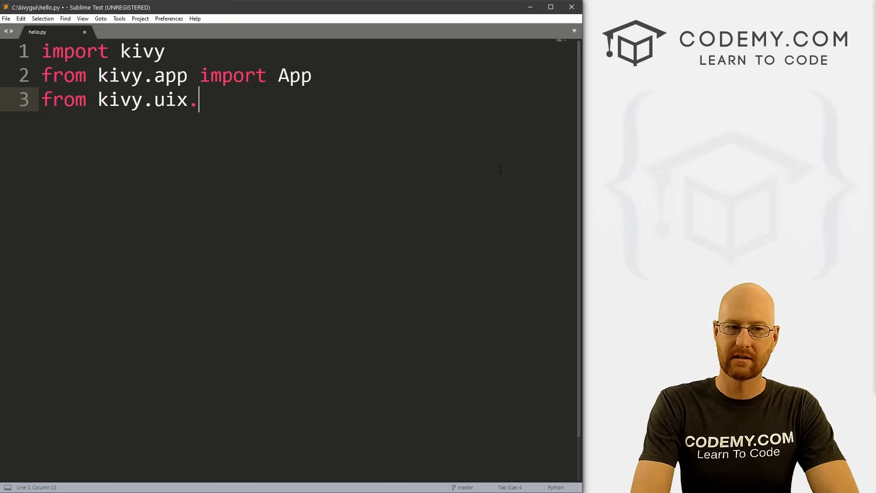
{"action": "type", "text": "label imp"}
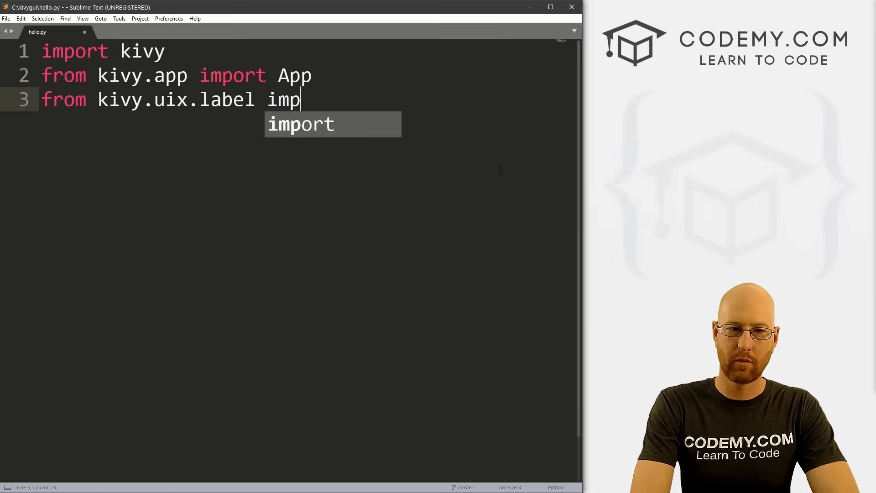
{"action": "type", "text": "ort label"}
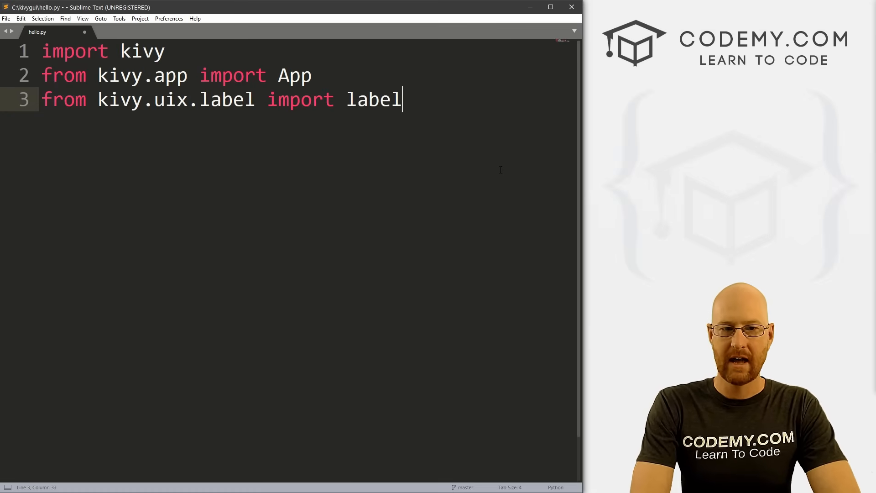
{"action": "key", "text": "Enter"}
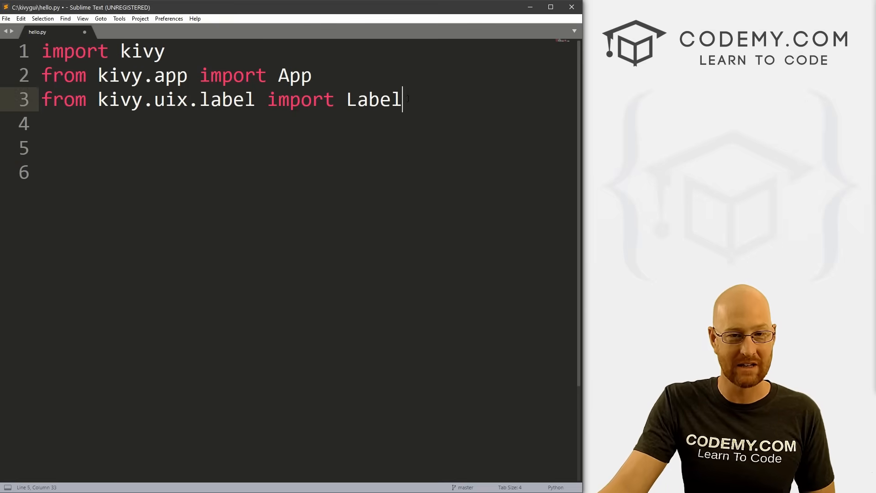
{"action": "double_click", "coordinate": [374, 100]}
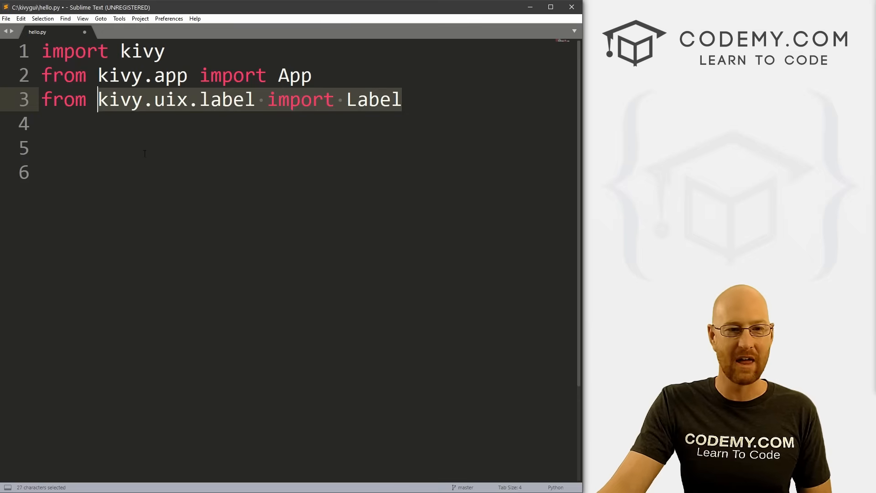
{"action": "left_click", "coordinate": [166, 99]}
{"action": "type", "text": "class"}
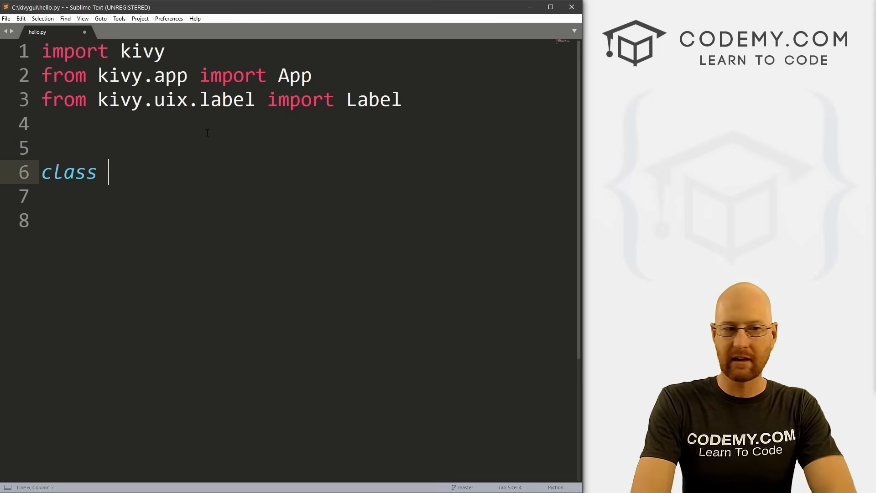
Define the class MyApp(App): and start its indented body.
{"action": "type", "text": "MyAp"}
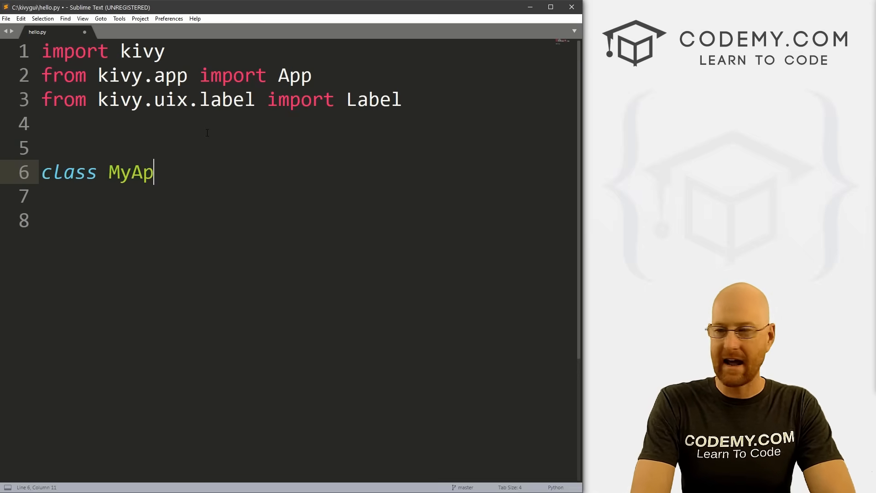
{"action": "type", "text": "p(App)"}
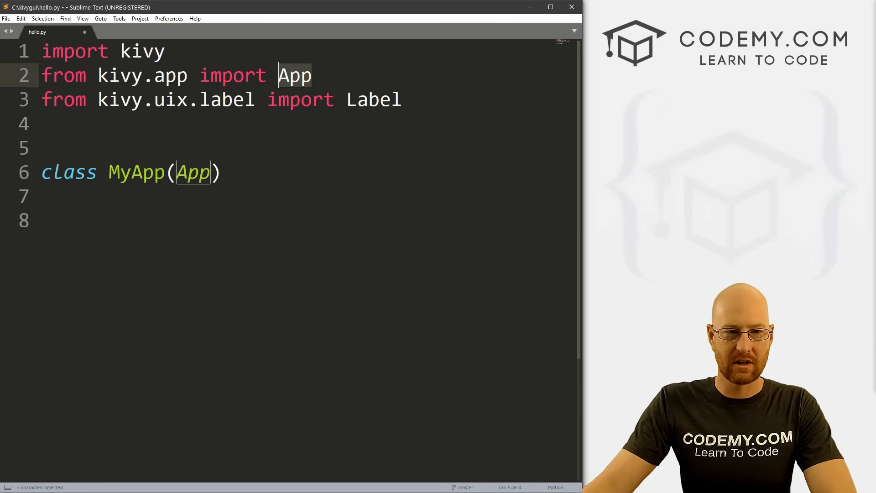
{"action": "left_click", "coordinate": [223, 172]}
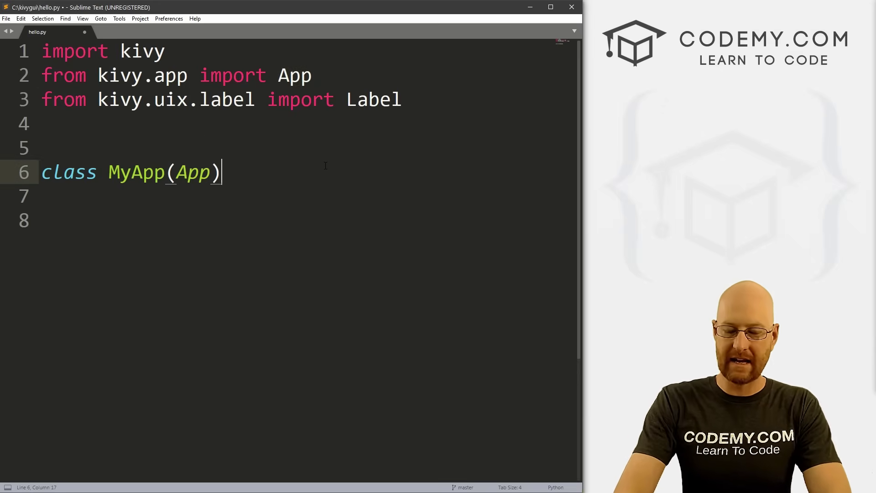
{"action": "type", "text": ":"}
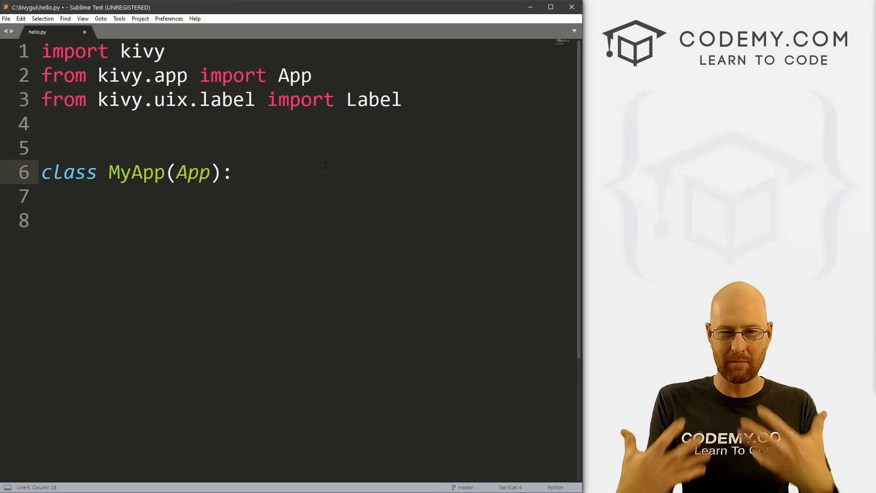
{"action": "key", "text": "enter"}
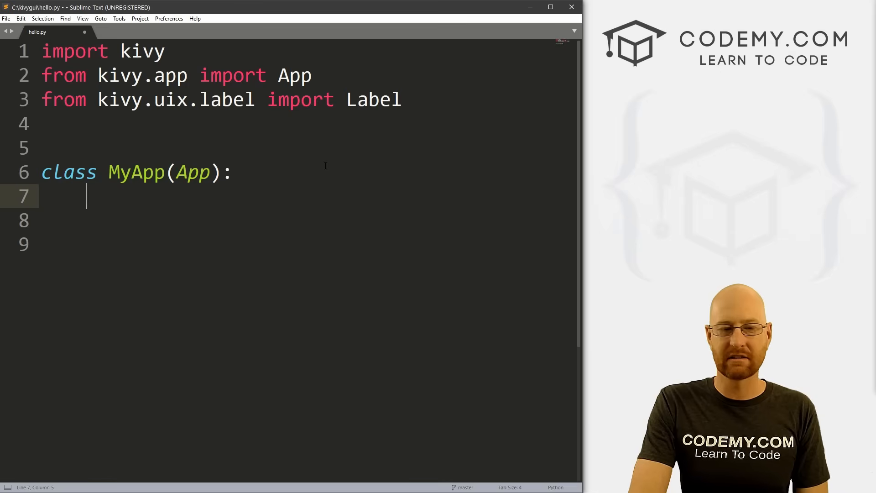
Add a build(self) method returning Label(text="Hello World").
{"action": "type", "text": "def"}
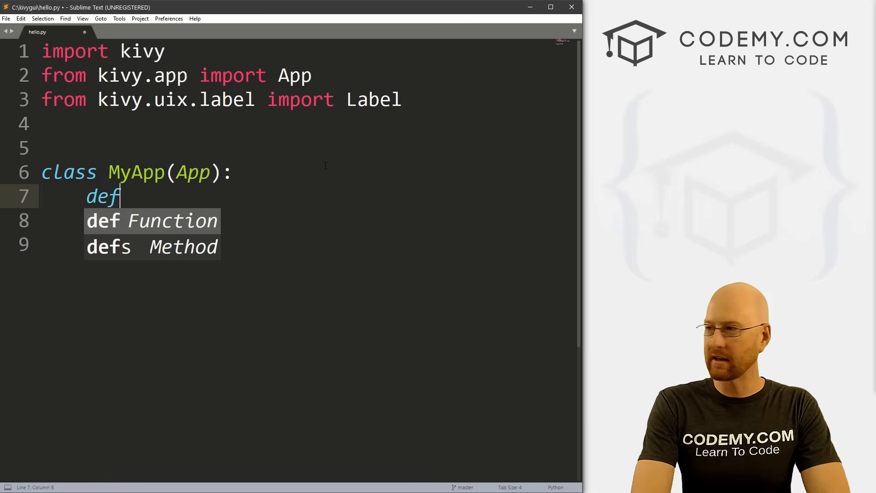
{"action": "type", "text": "build()"}
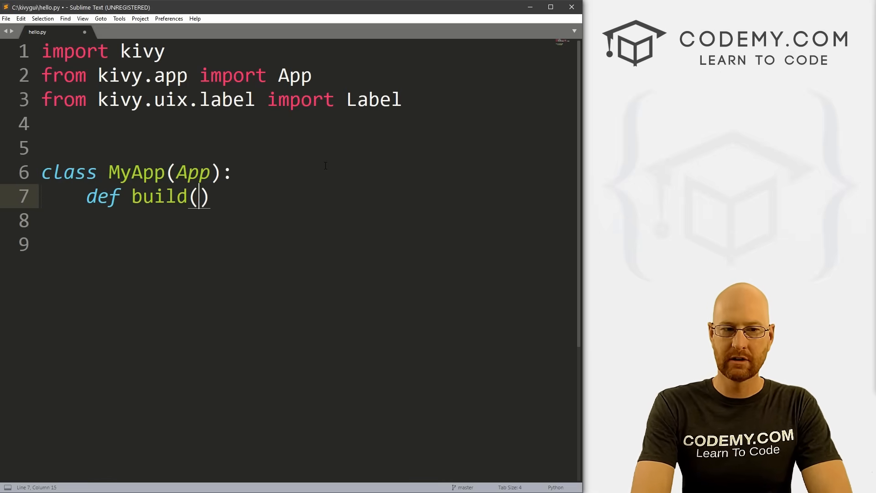
{"action": "type", "text": "self"}
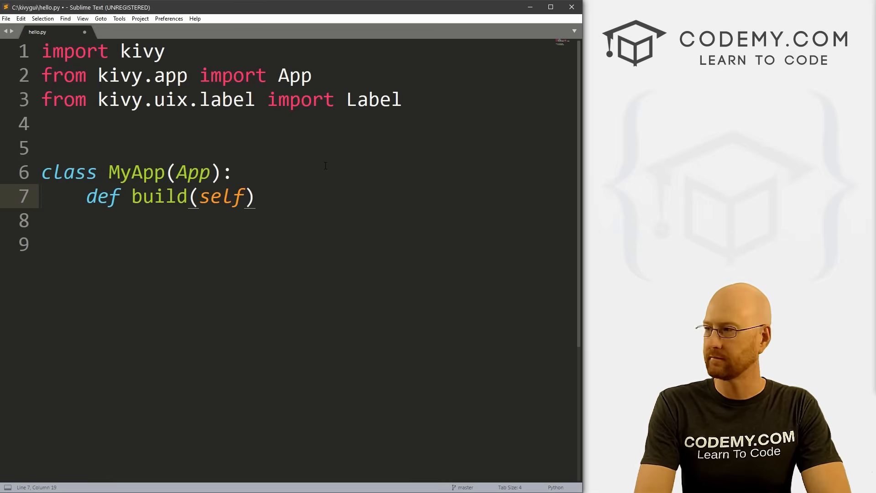
{"action": "type", "text": ":"}
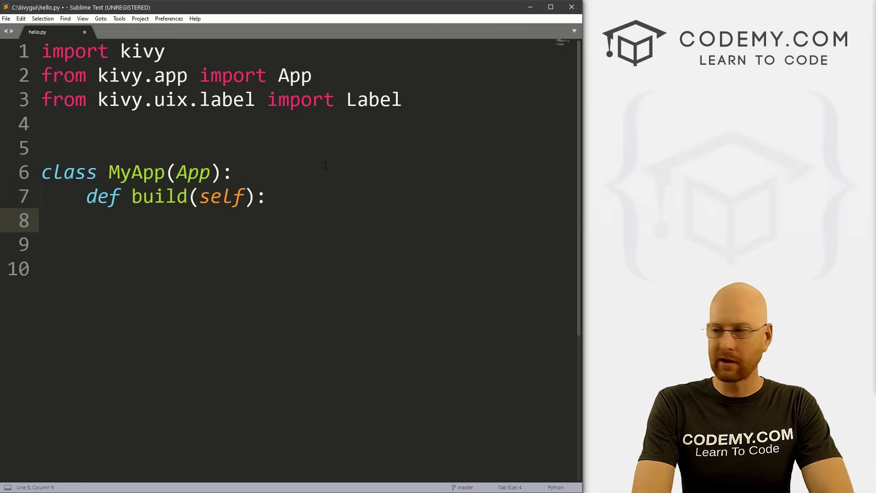
{"action": "type", "text": "return"}
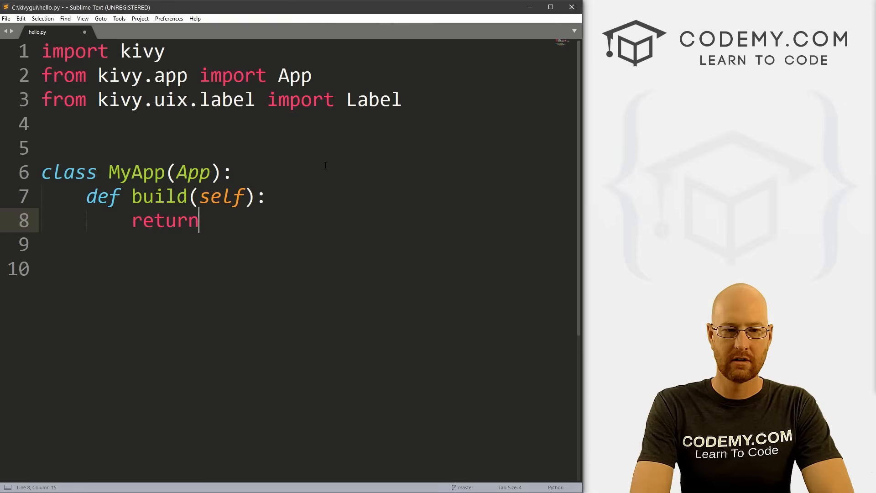
{"action": "type", "text": "Label(text=\"Hello World"}
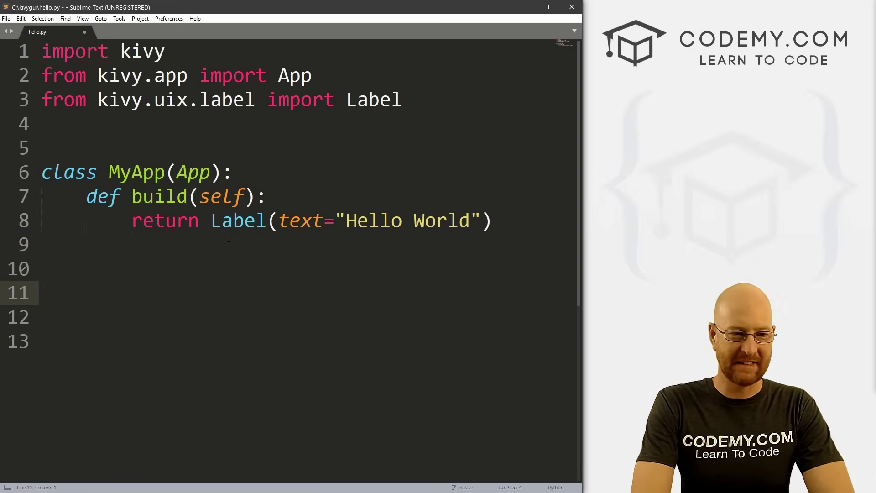
{"action": "type", "text": "if"}
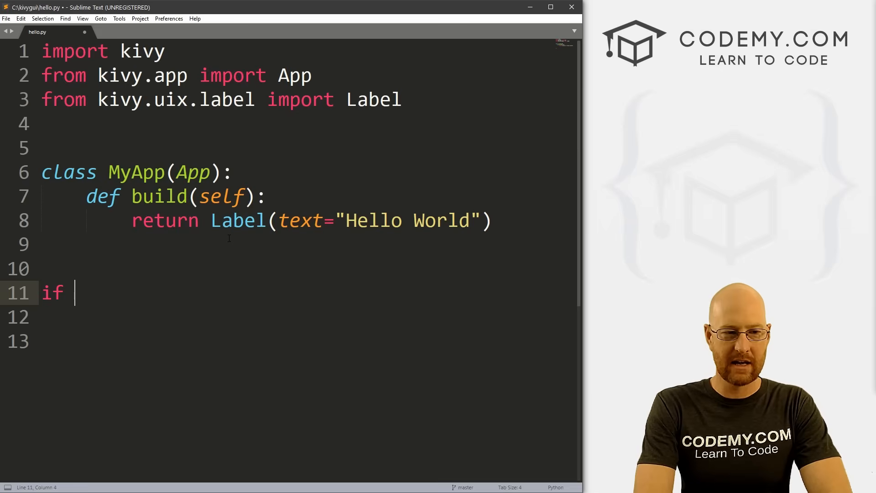
Append an if __name__ == '__main__': block calling MyApp().run() to hello.py and save.
{"action": "type", "text": "__name-"}
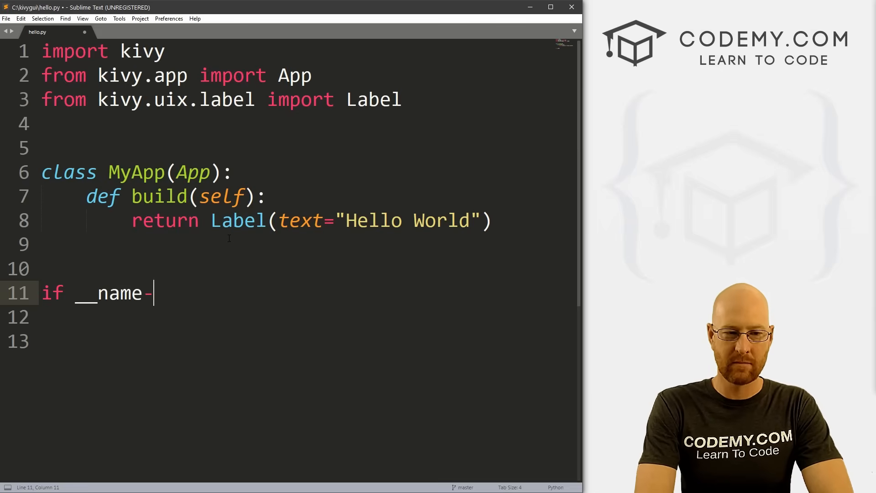
{"action": "type", "text": "__"}
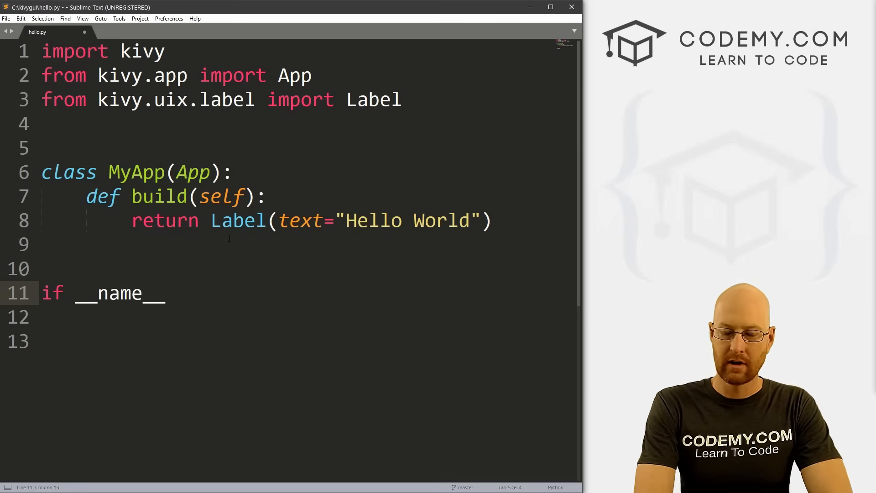
{"action": "type", "text": "=="}
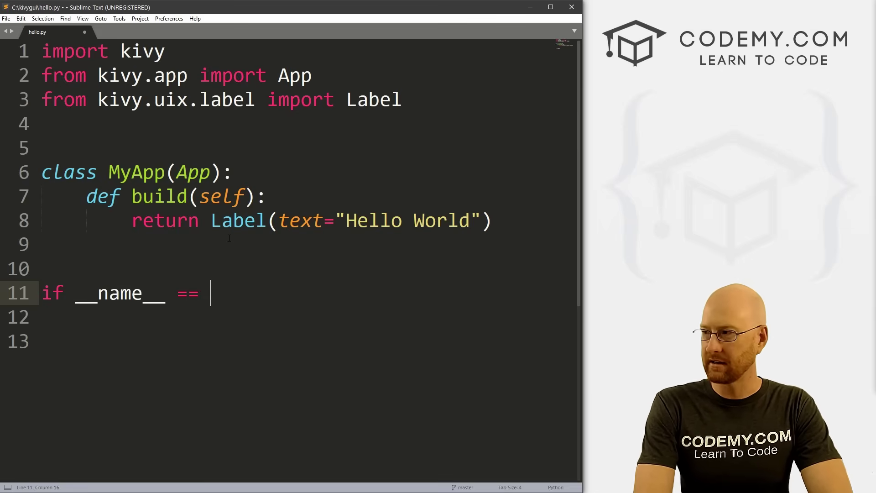
{"action": "type", "text": "'__m'"}
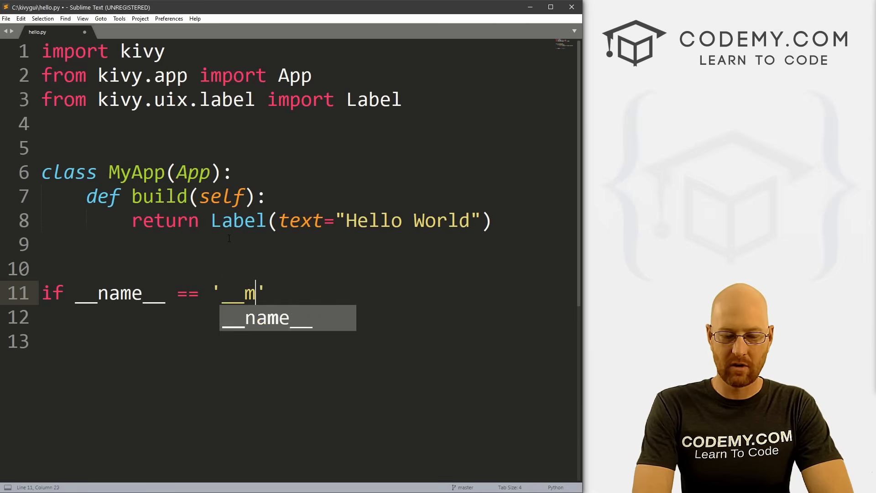
{"action": "type", "text": "ain__"}
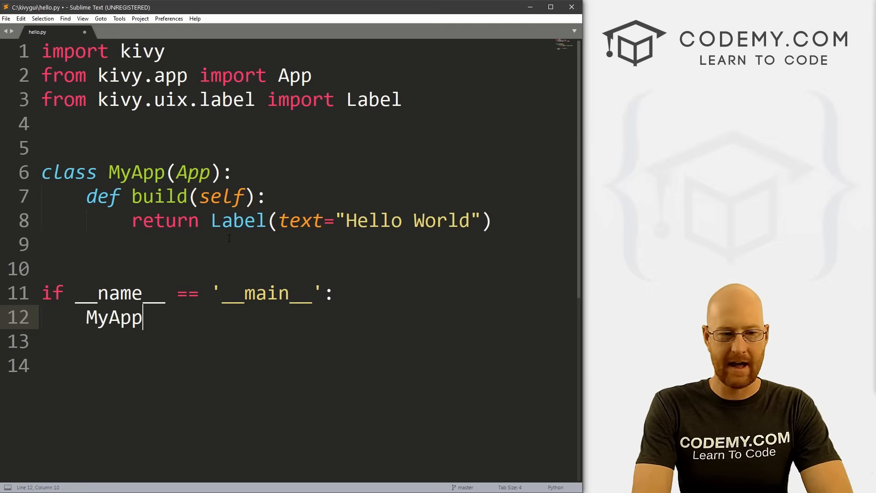
{"action": "type", "text": "().r"}
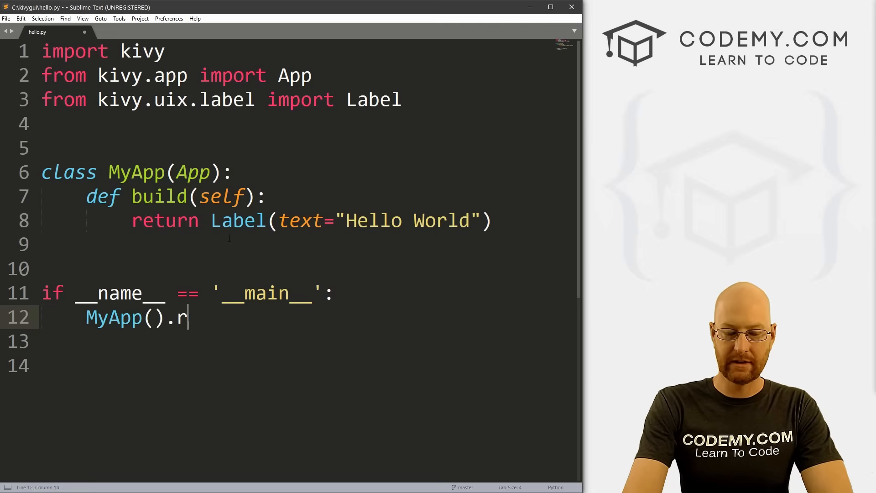
{"action": "type", "text": "un()"}
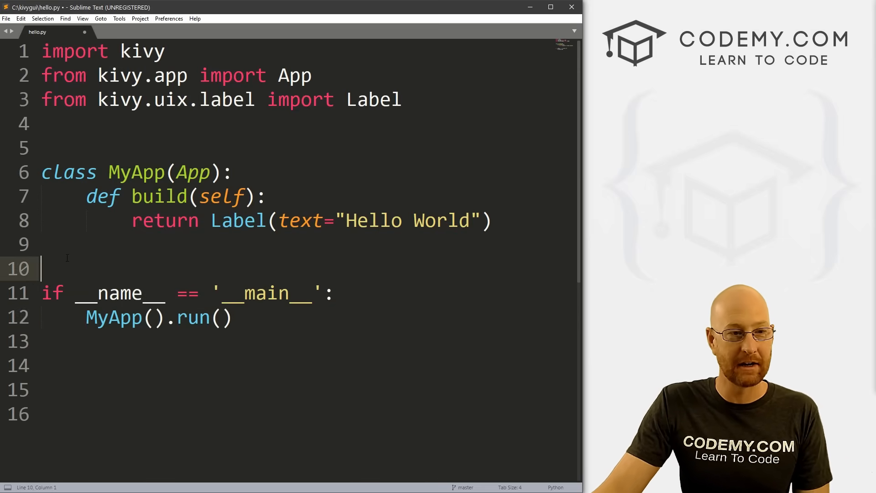
{"action": "left_click", "coordinate": [301, 220]}
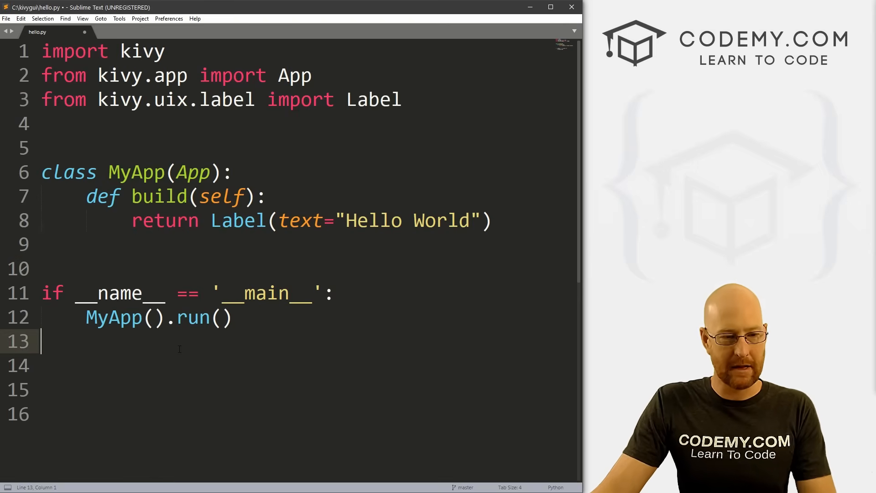
{"action": "key", "text": "ctrl+s"}
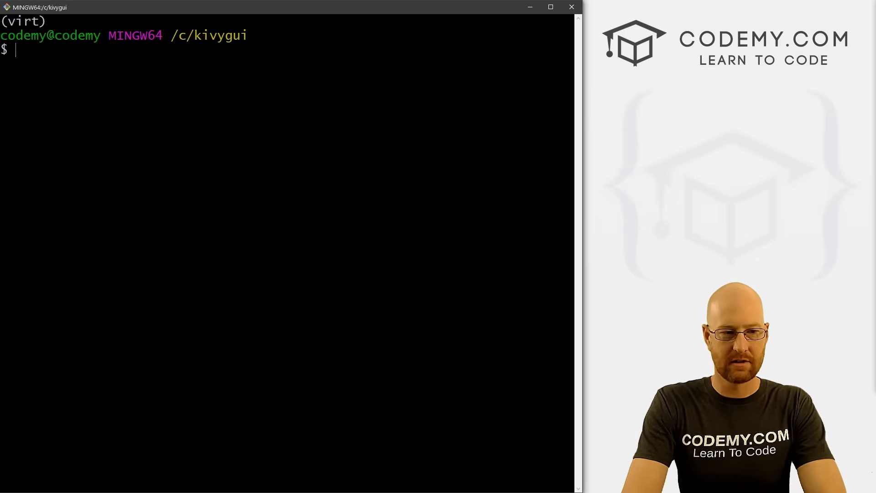
Enter the command 'python hello.py' in the Git Bash terminal.
{"action": "type", "text": "python"}
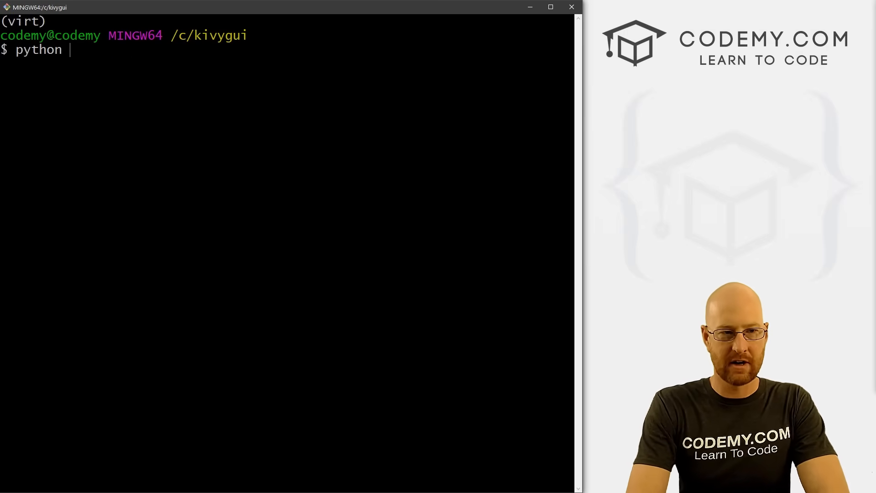
{"action": "type", "text": "hello.p"}
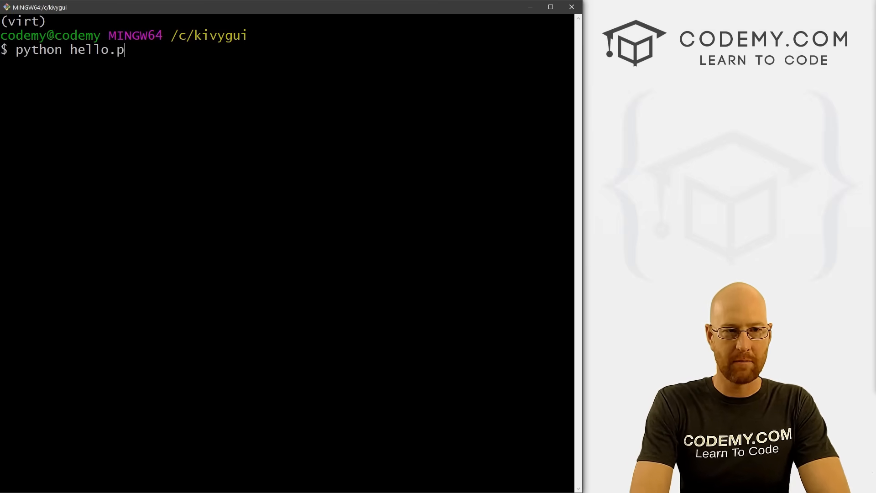
{"action": "type", "text": "y"}
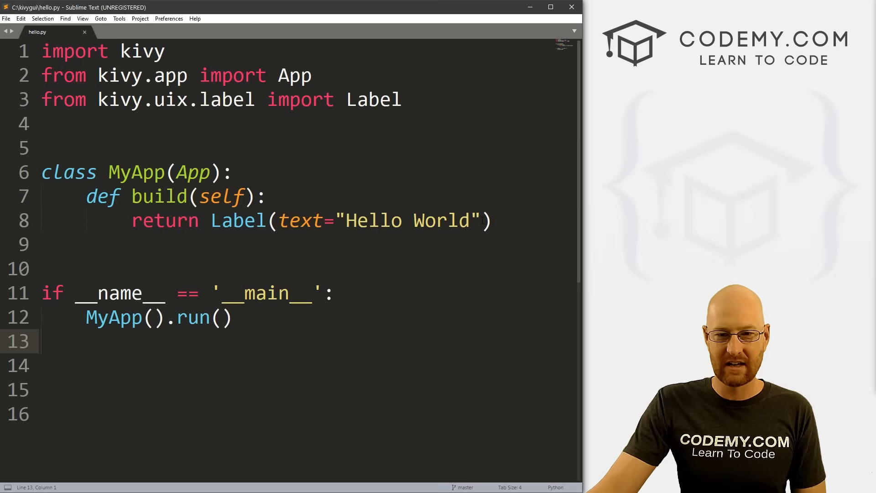
Add font_size=72 to the Hello World Label call.
{"action": "type", "text": ", font"}
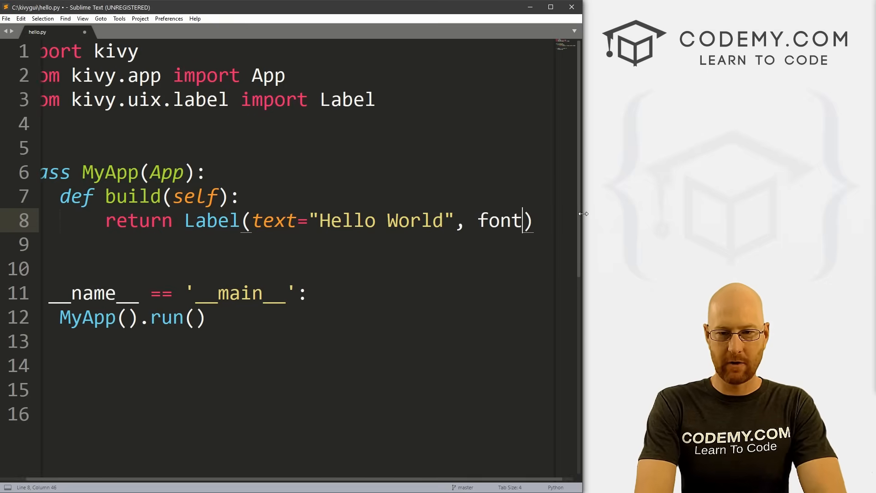
{"action": "type", "text": "_size="}
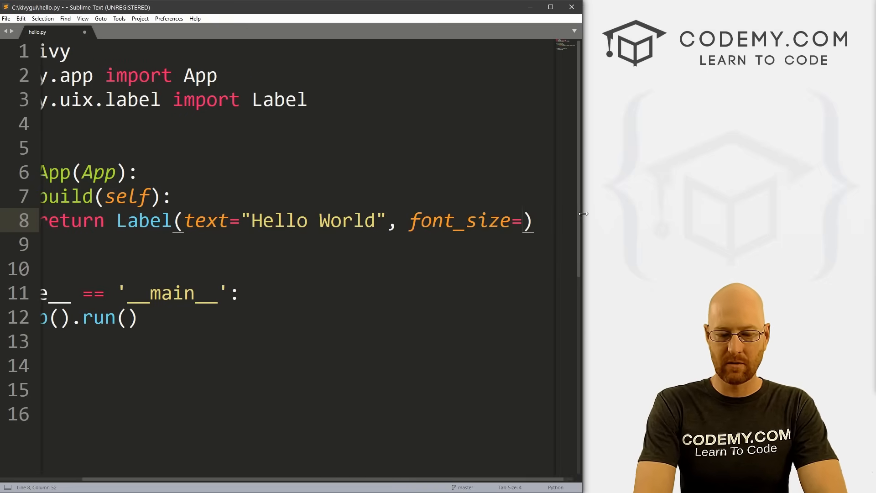
{"action": "type", "text": "72"}
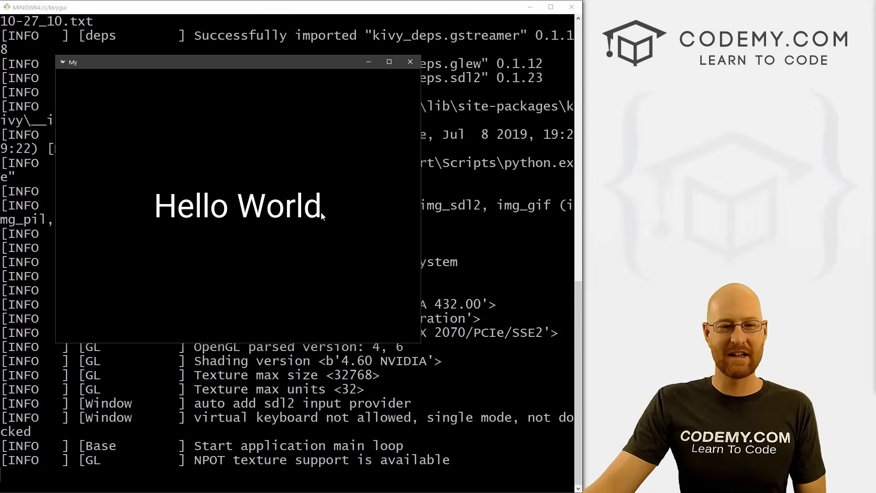
{"action": "mouse_move", "coordinate": [419, 344]}
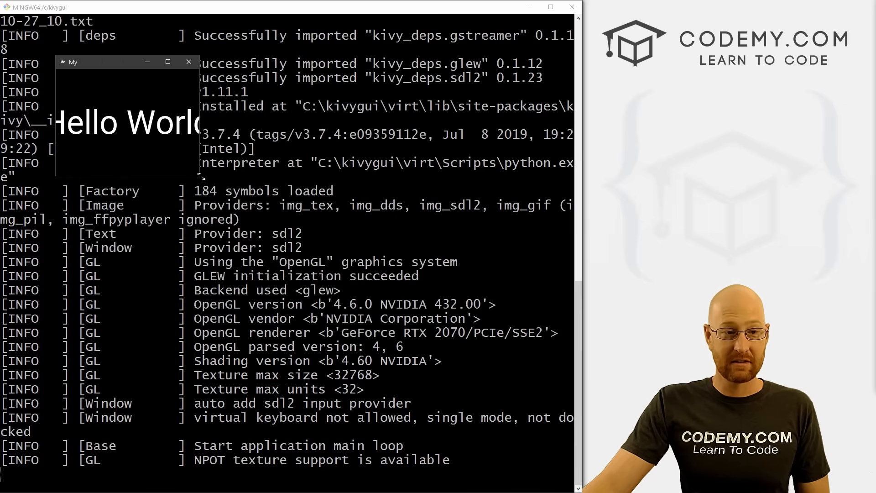
Resize the Hello World app window several times to check the label, then close it.
{"action": "left_click_drag", "start_coordinate": [199, 176], "coordinate": [231, 146]}
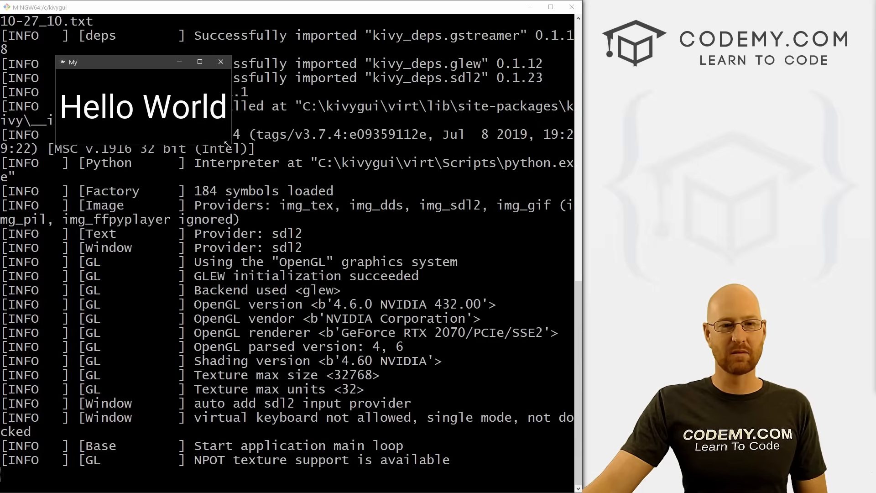
{"action": "left_click_drag", "start_coordinate": [227, 142], "coordinate": [427, 304]}
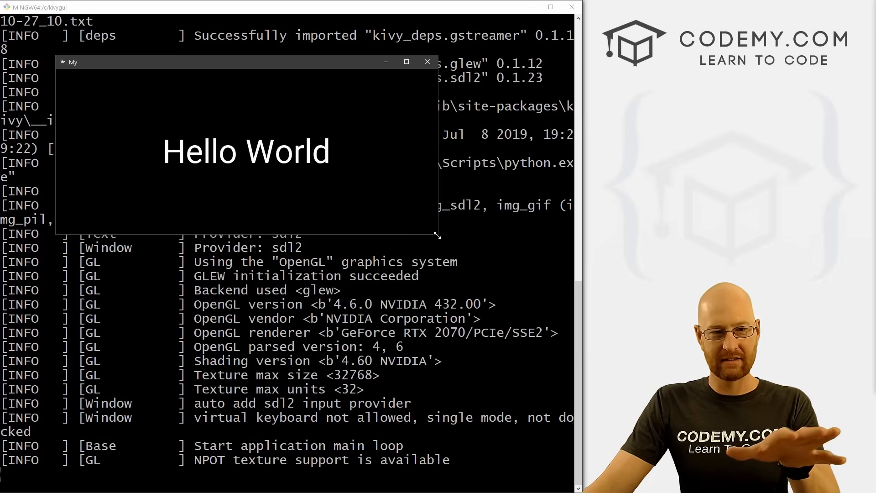
{"action": "left_click_drag", "start_coordinate": [437, 237], "coordinate": [219, 164]}
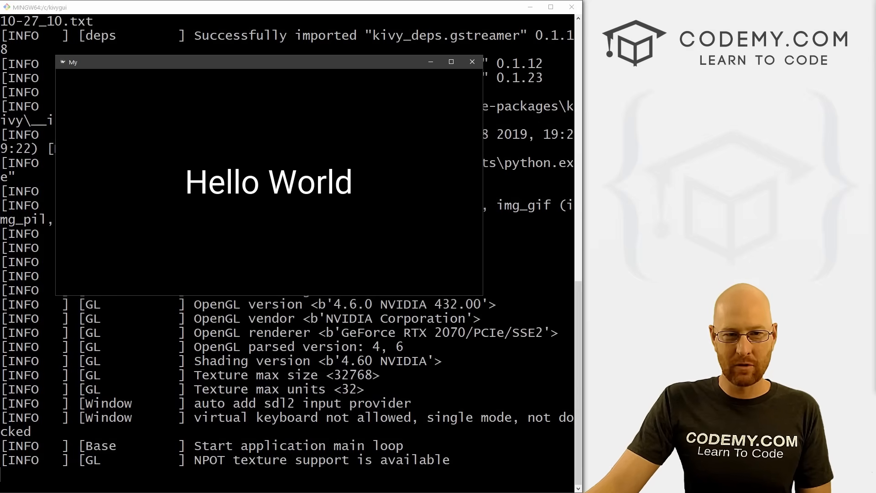
{"action": "left_click", "coordinate": [472, 62]}
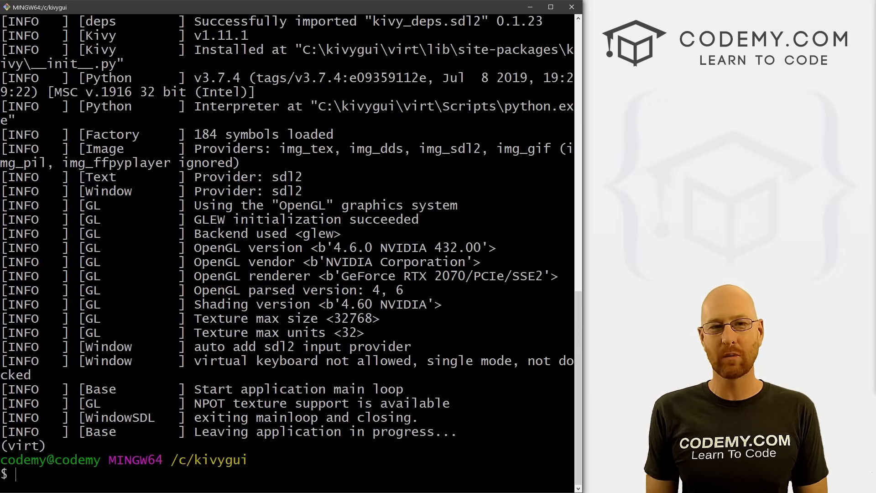